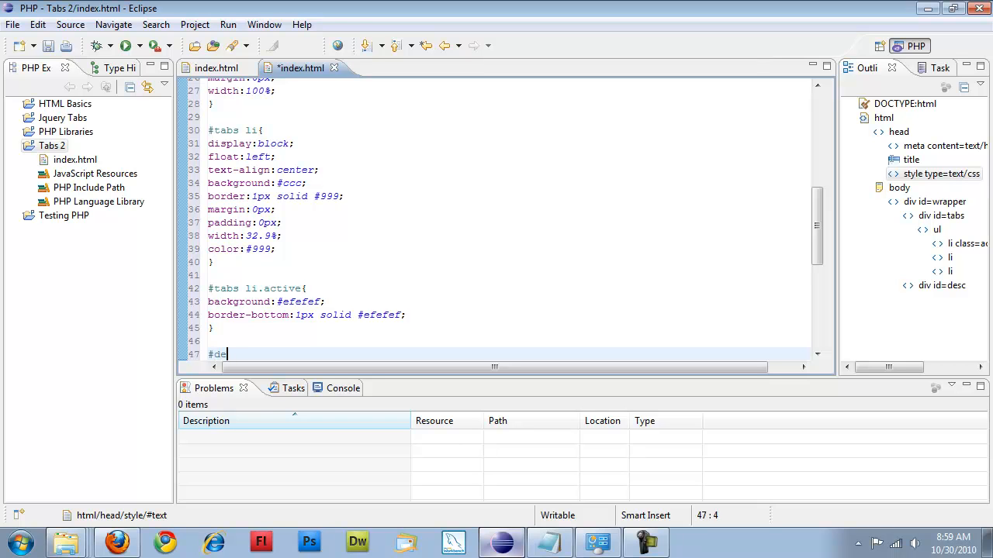
Step: Add a #desc rule with width 100% and start the #desc div selector
type("sxc")
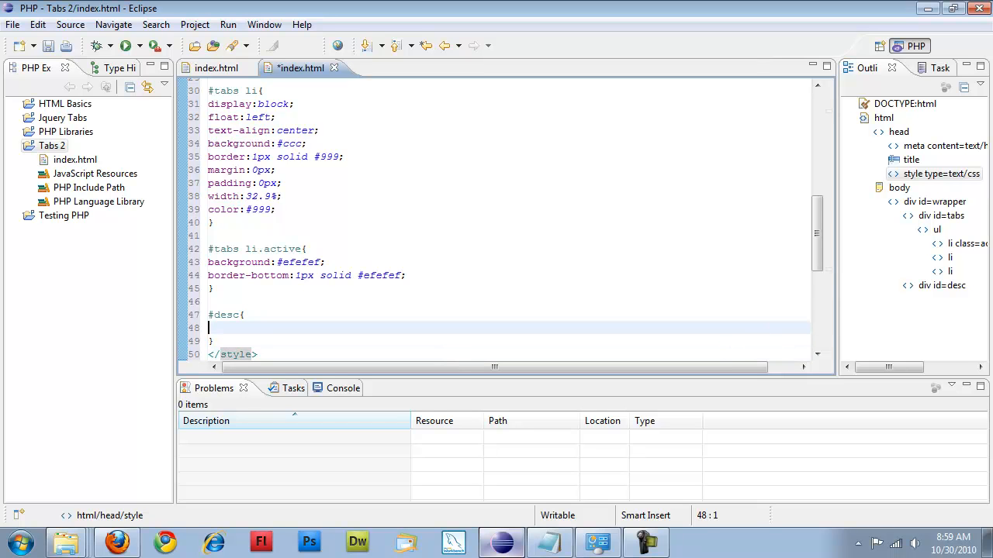
type("width:")
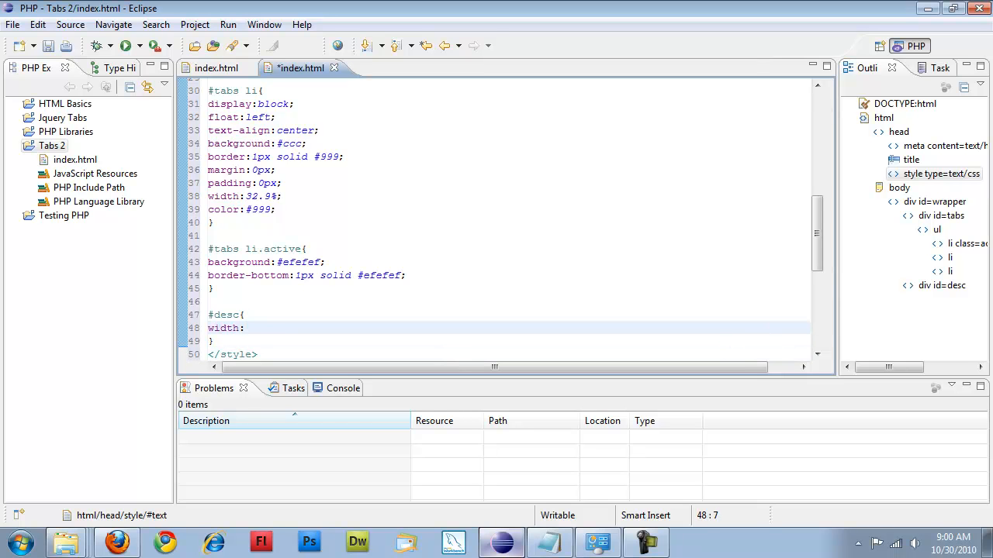
type("100%;")
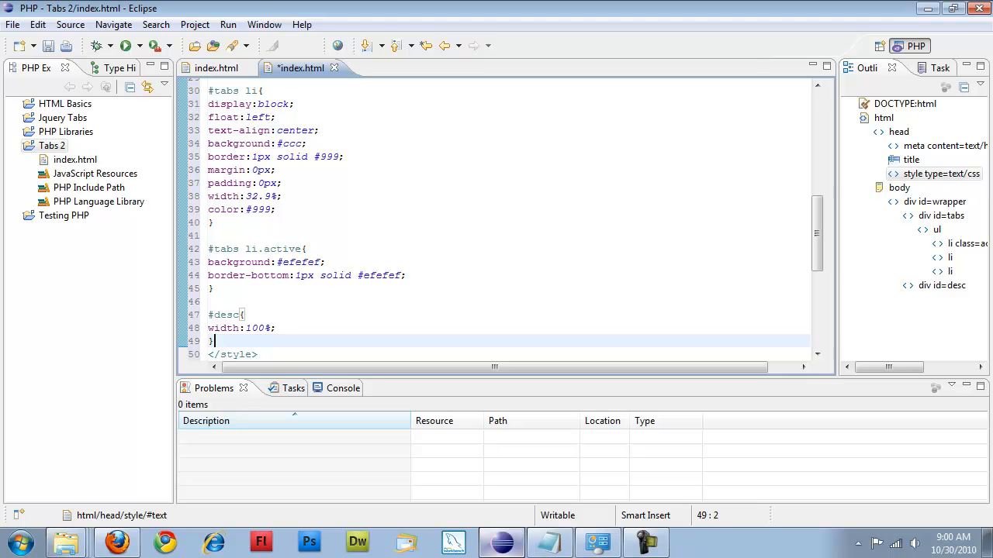
type("#de")
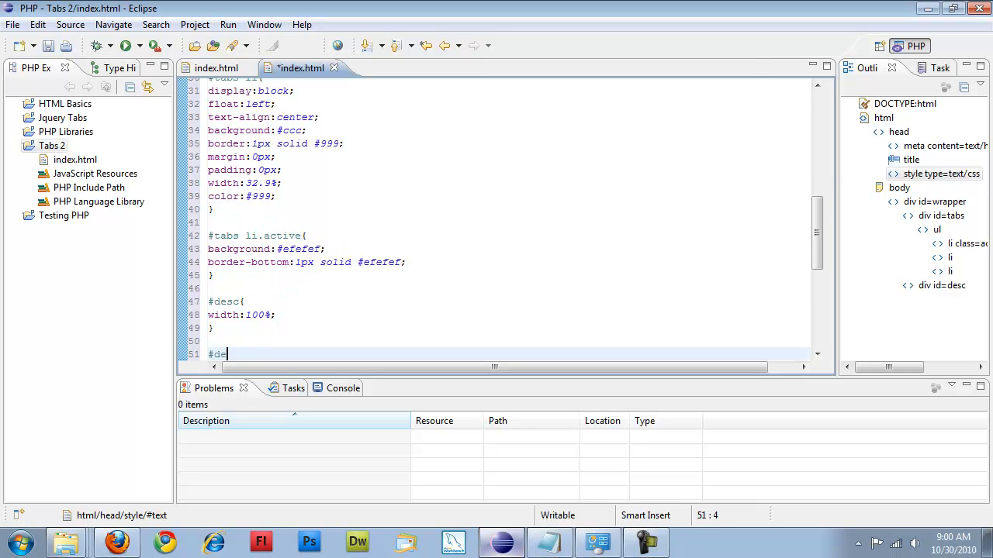
type("sc div{")
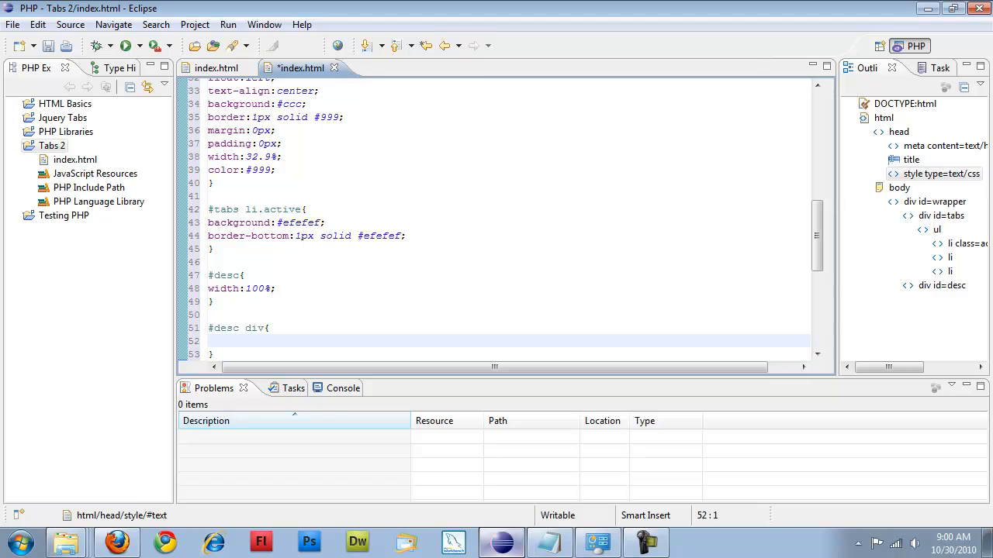
Step: Give #desc div clear:left, background #efefef and width 100%
type("clear:")
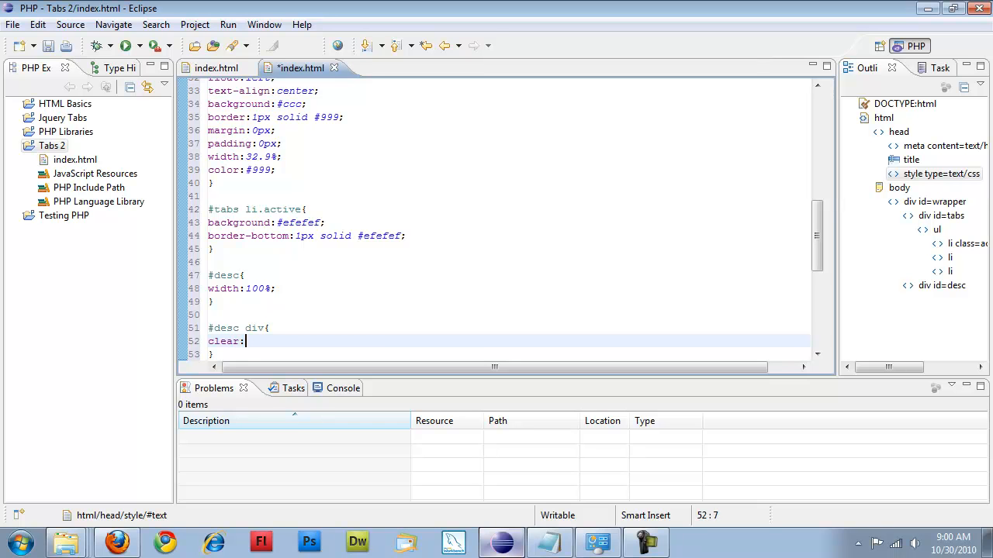
type("left;")
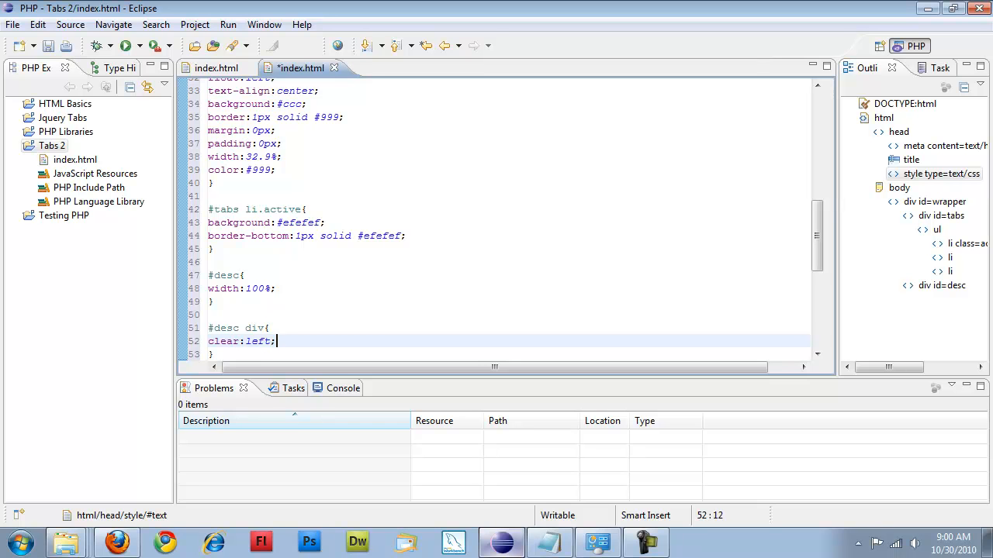
type("b")
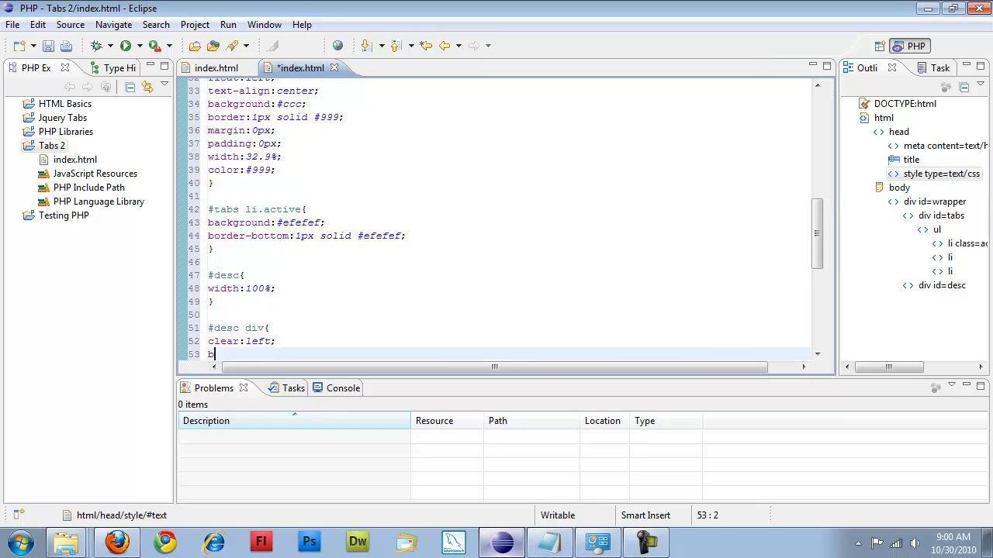
type("ackground:")
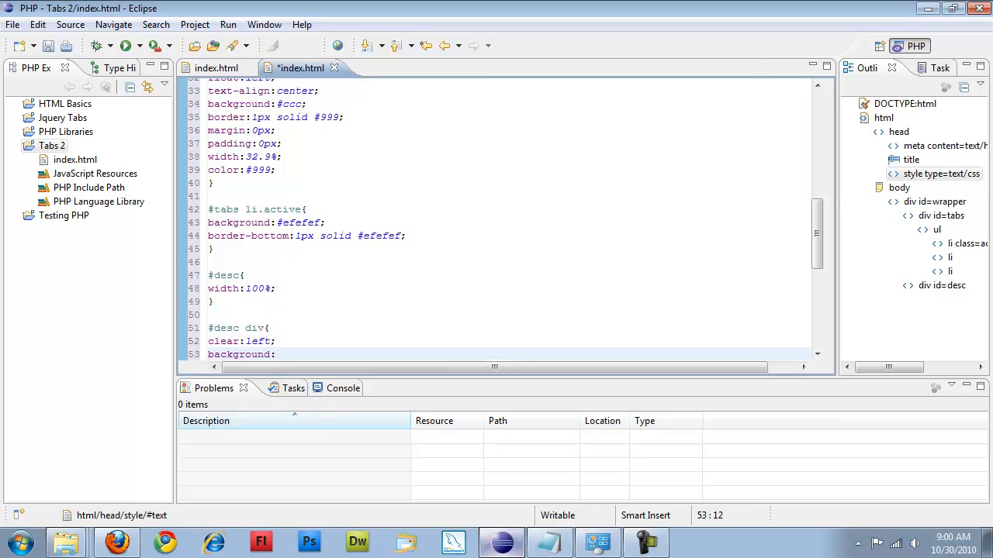
type("#efefef;")
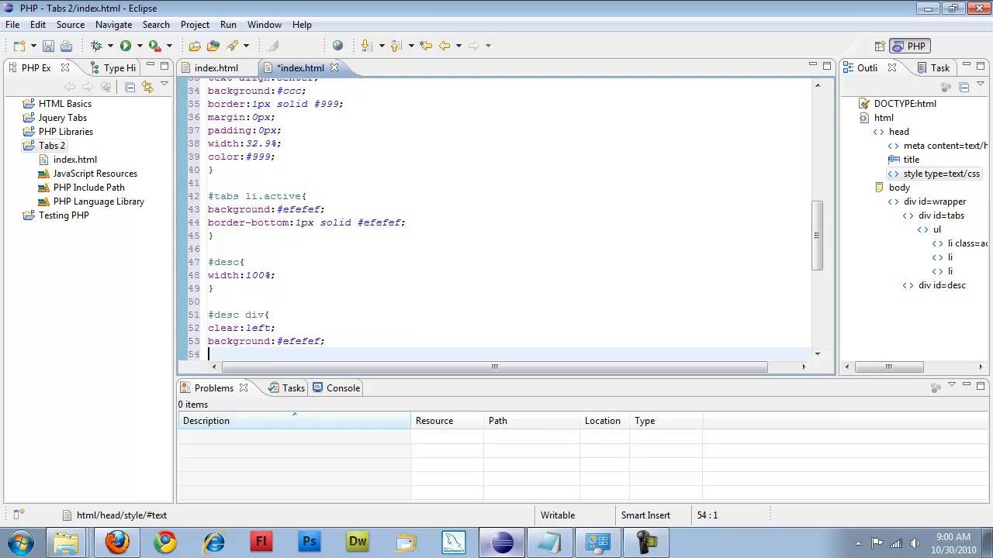
type("width:100%;")
type("height:200px;")
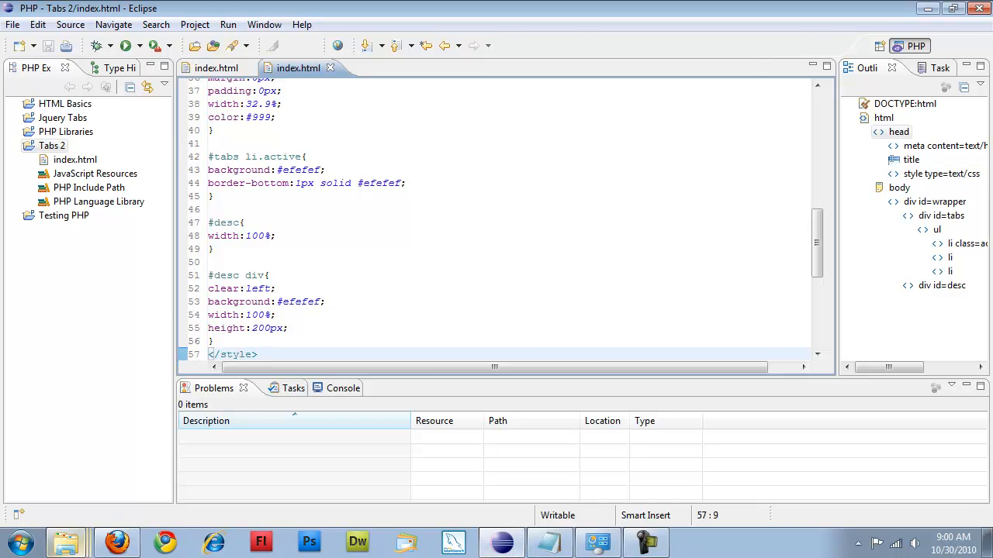
Step: Preview the Tabs page in Firefox, scroll through it, and return to Eclipse
left_click(116, 542)
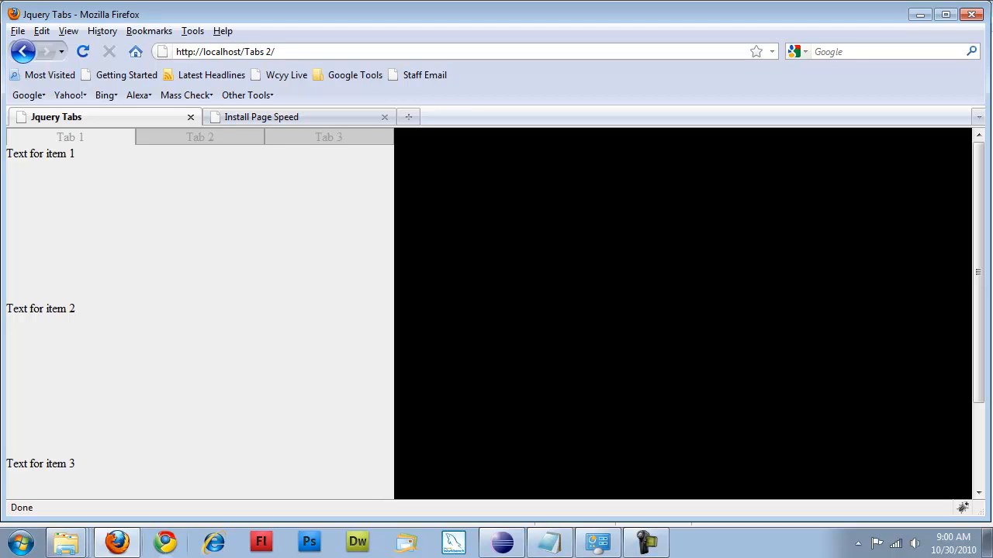
scroll("down", 3)
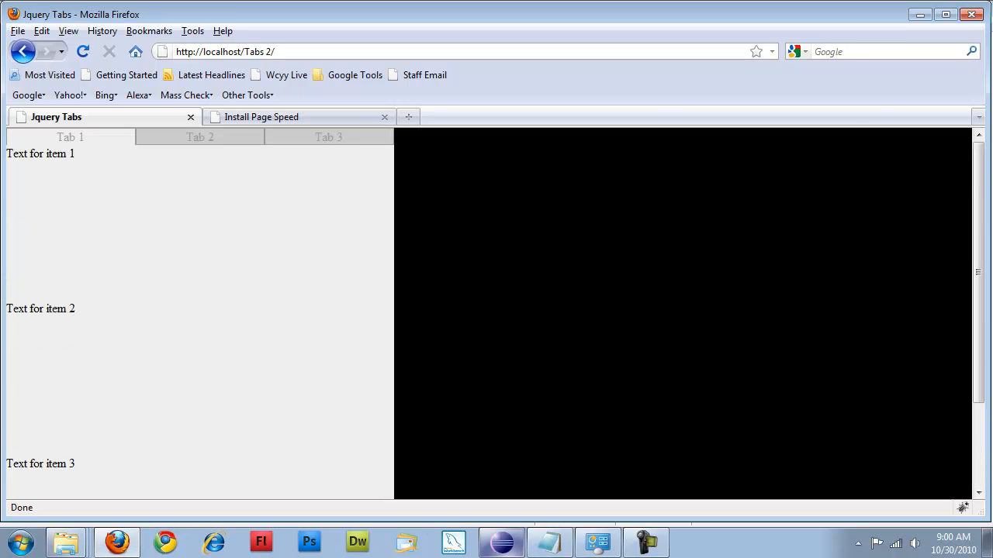
left_click(501, 541)
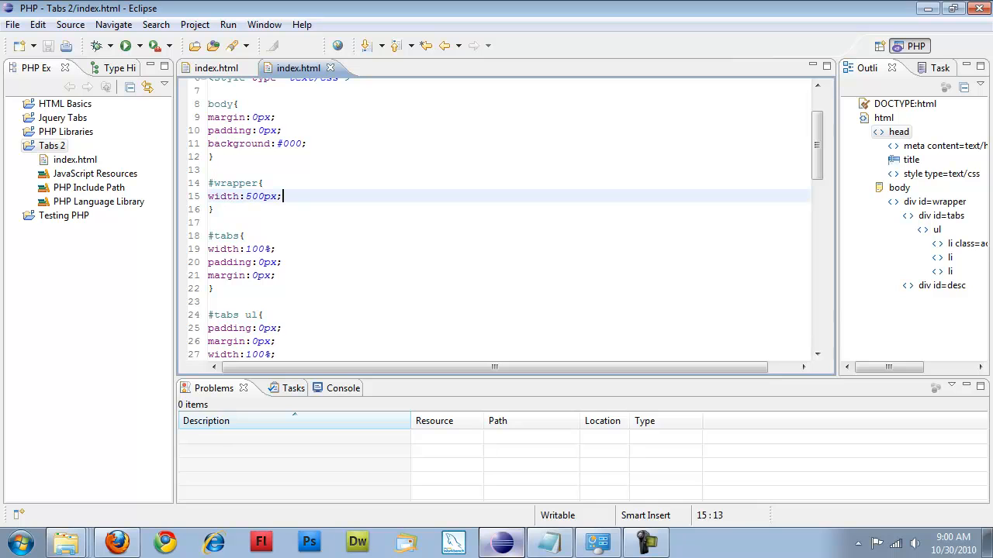
Step: Add padding:1em to the #wrapper rule and preview it in Firefox
type("padding:")
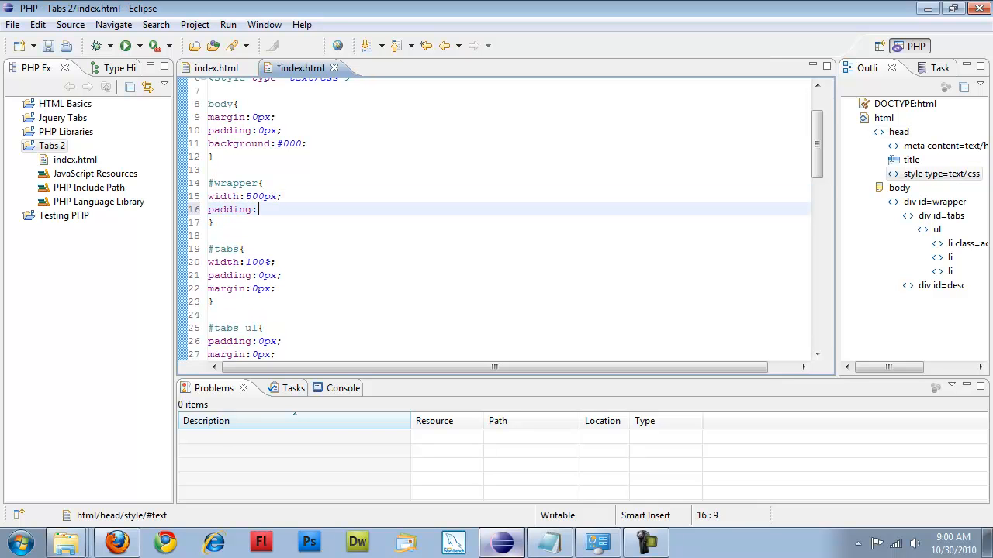
type("1em;")
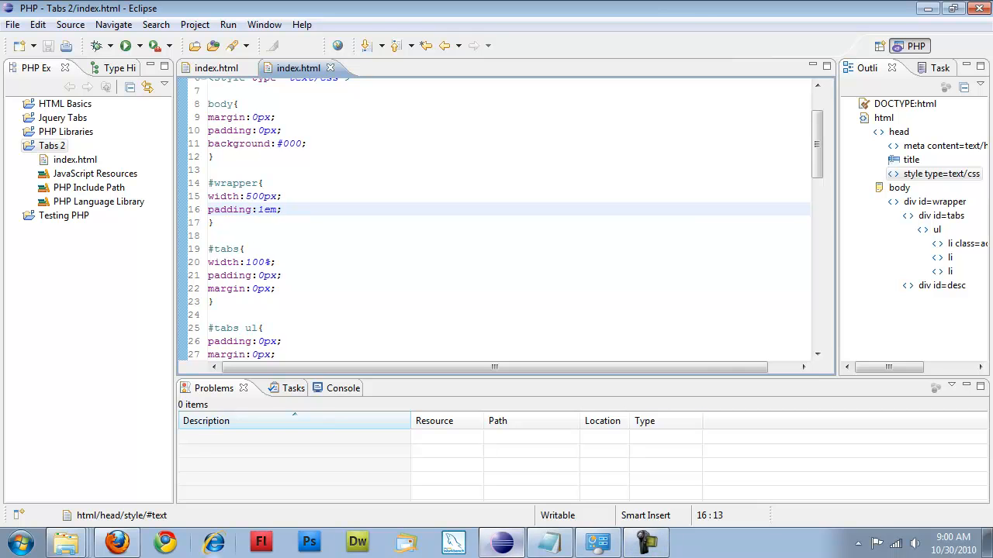
left_click(117, 541)
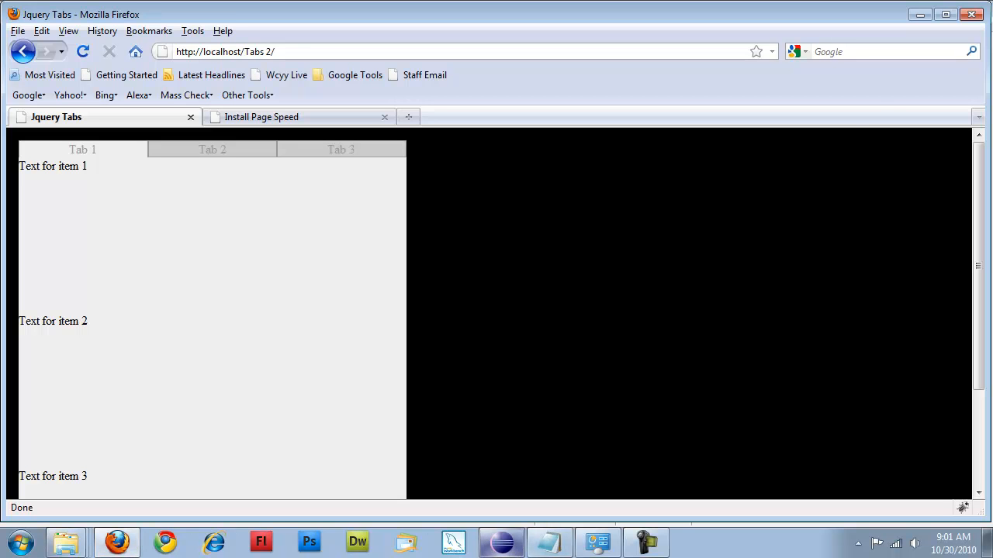
Step: Back in Eclipse, add cursor:pointer to the #tabs li rule
left_click(501, 541)
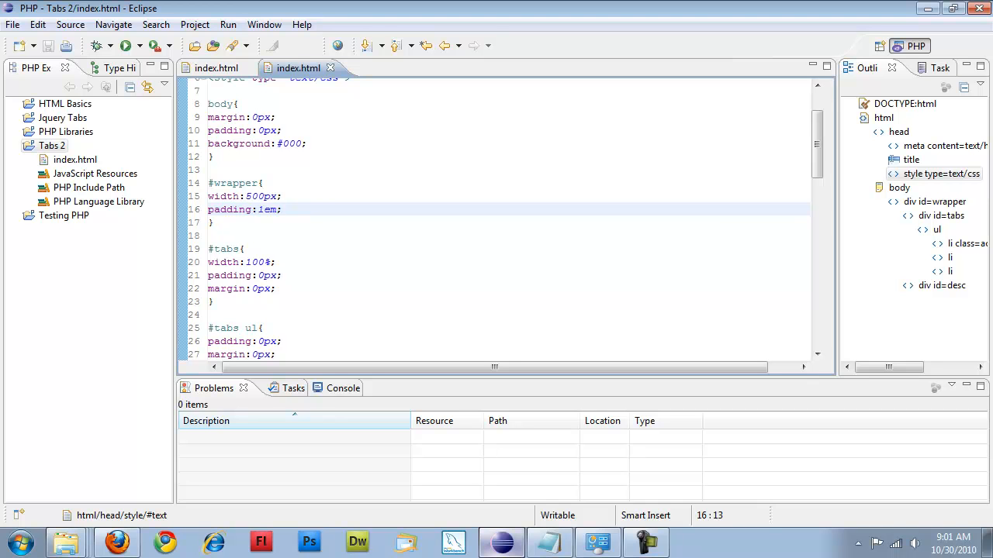
scroll("down", 3)
type("color:#999;")
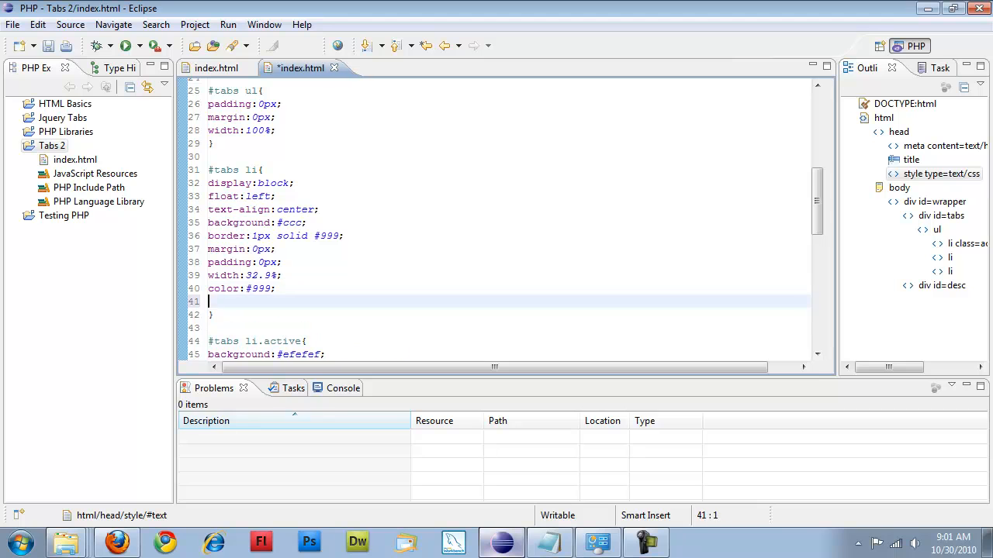
type("curs")
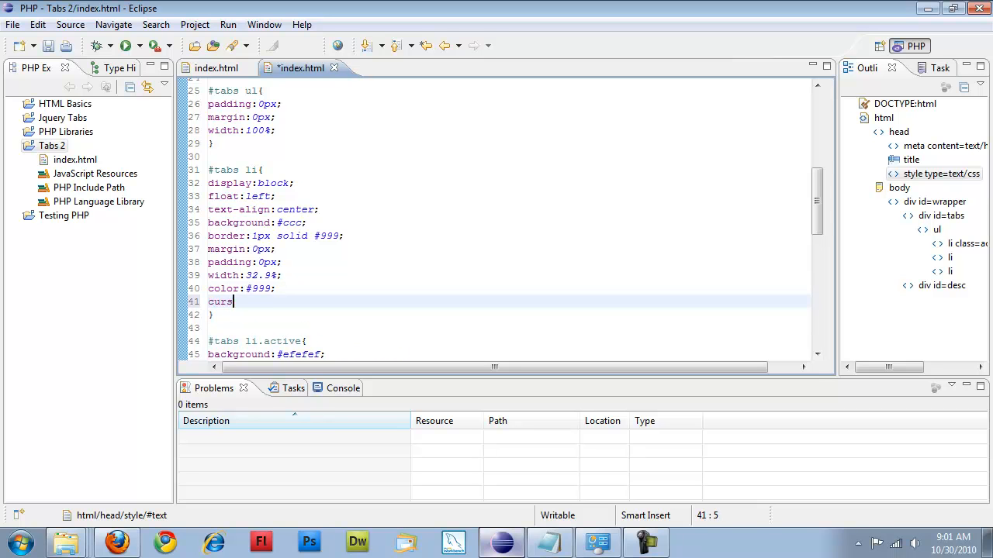
type("or:poi")
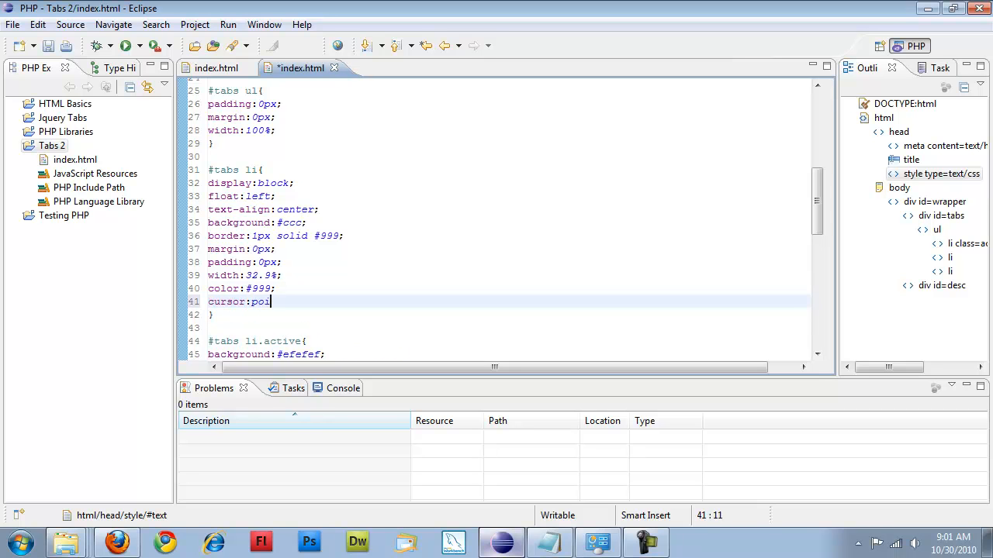
type("nter;")
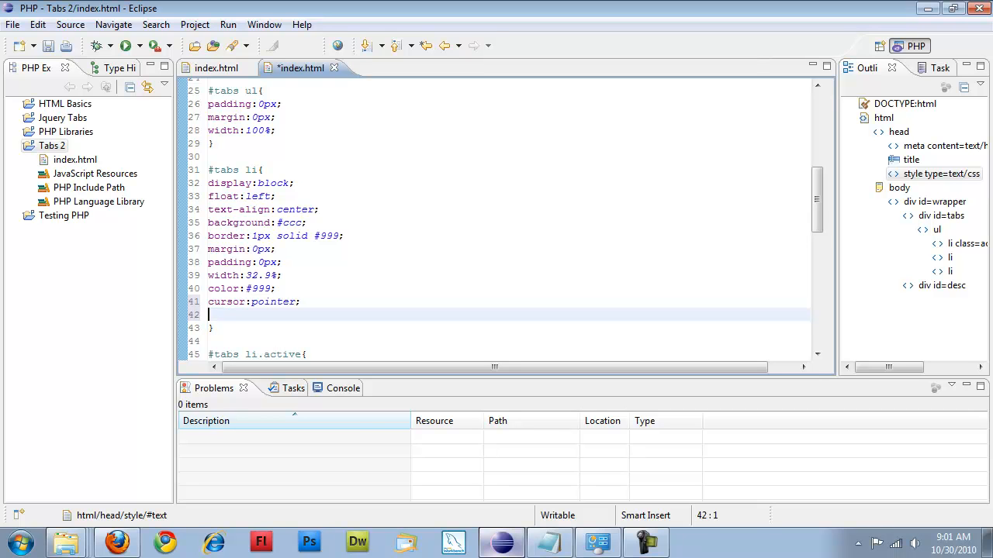
Step: Add text-transform:uppercase to #tabs li and return to the editor after checking
type("t")
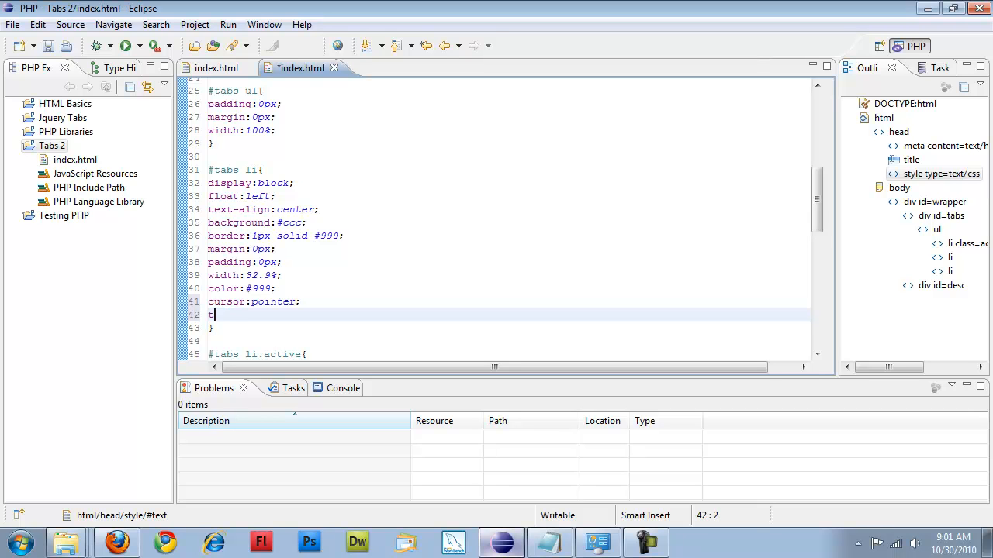
type("ext-tr")
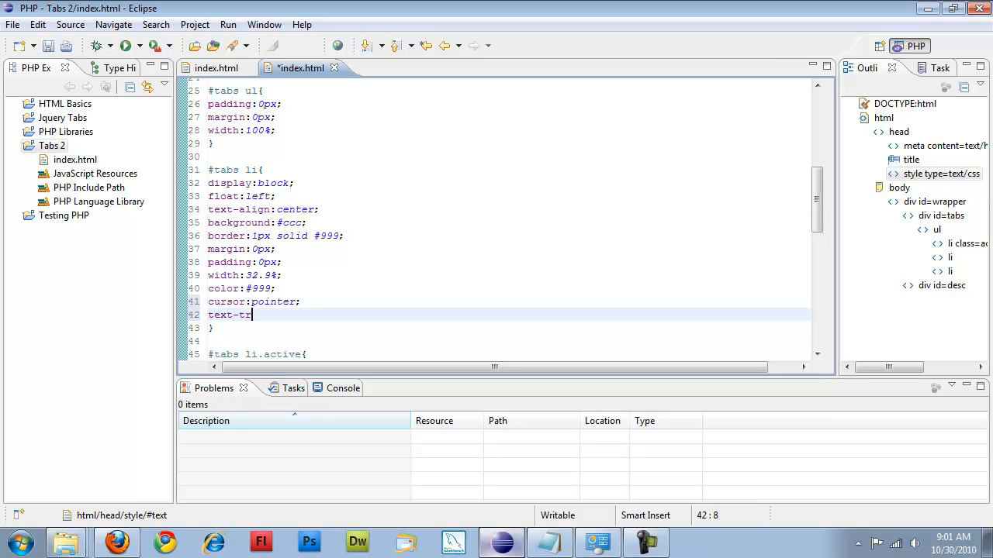
type("ansform")
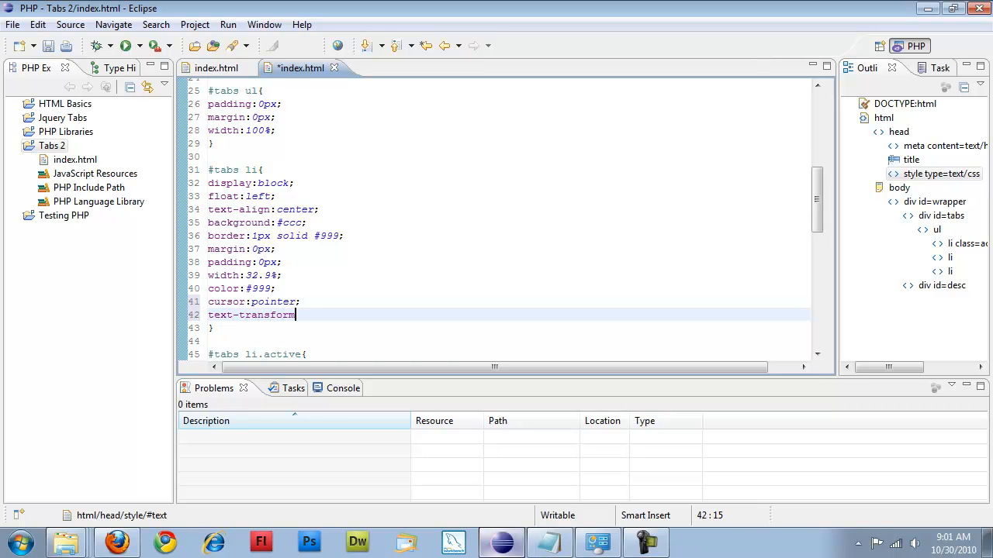
type(":uppercase;")
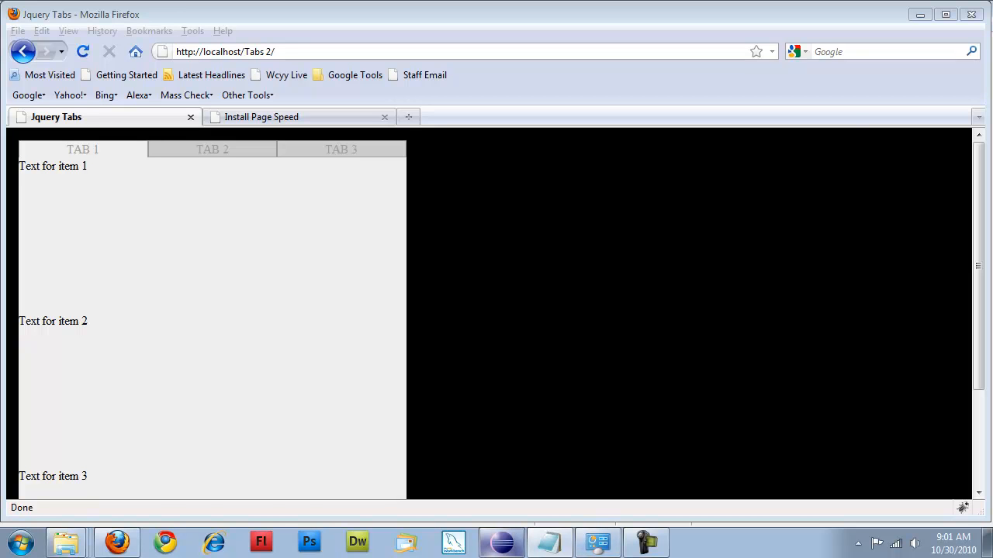
left_click(453, 541)
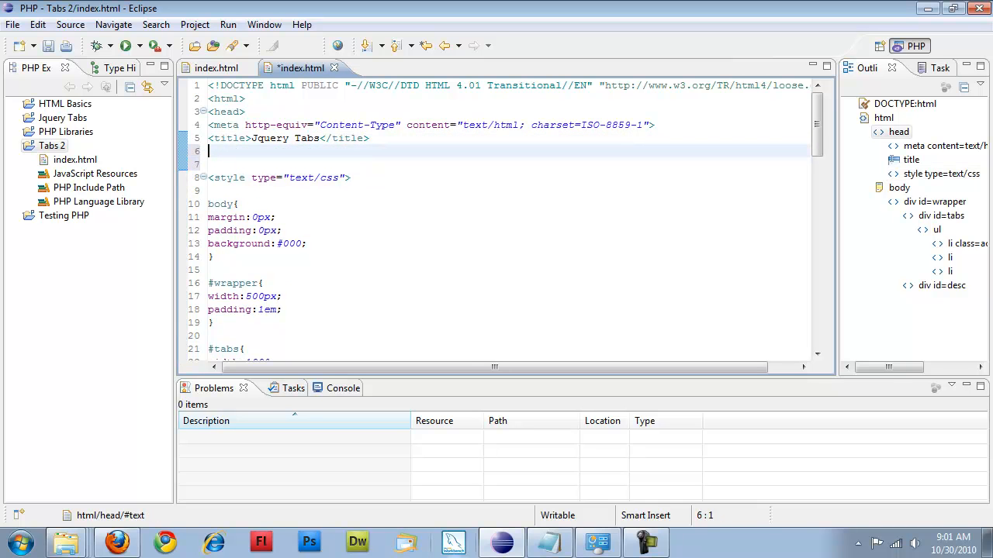
Step: Start a script tag in the head with type text/javascript and an src attribute
type("<script")
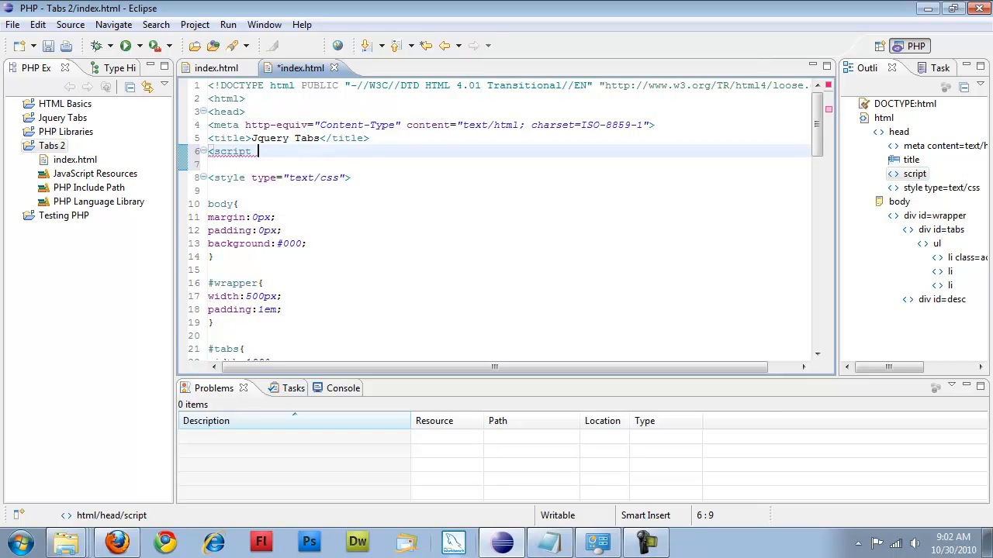
type("type=\"")
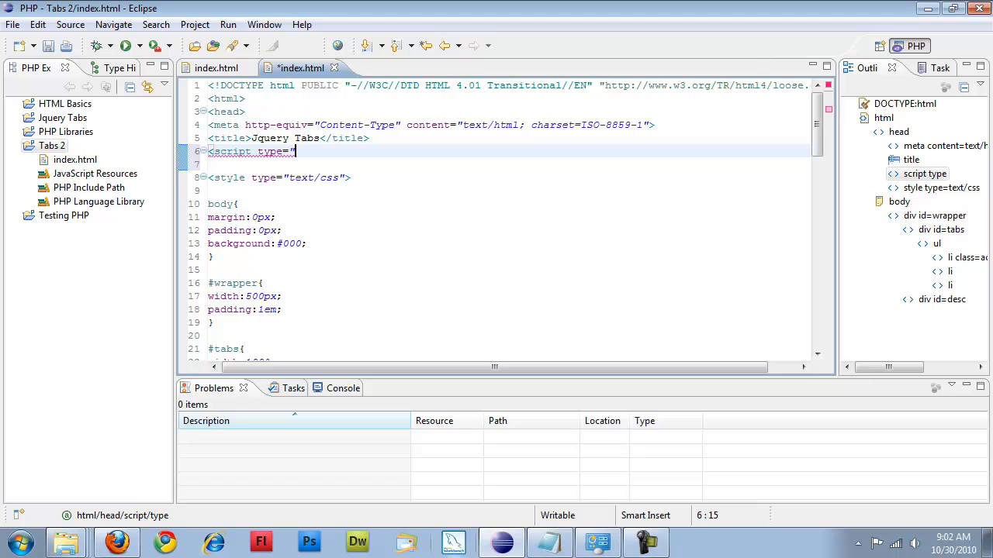
type("text/javascript\"></script>")
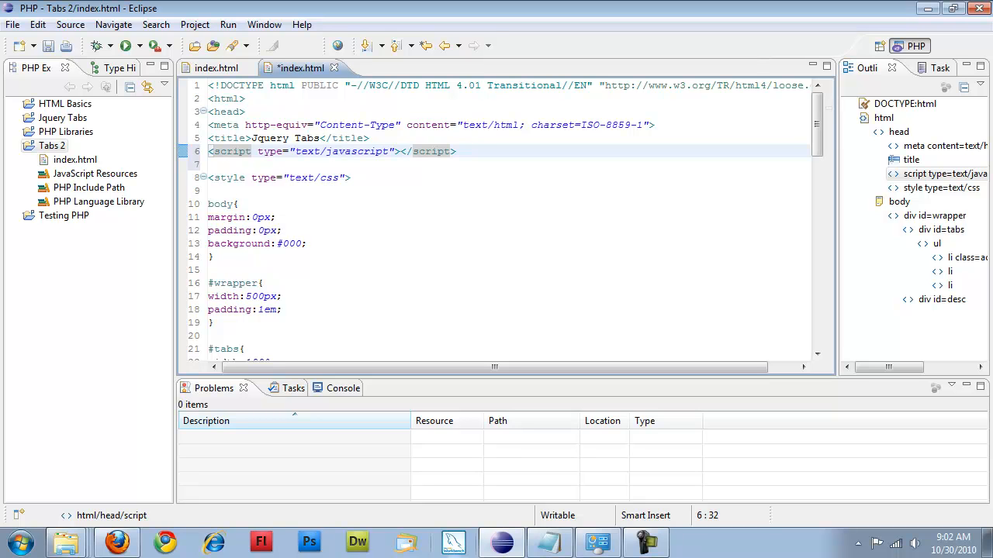
type("src=\"\"")
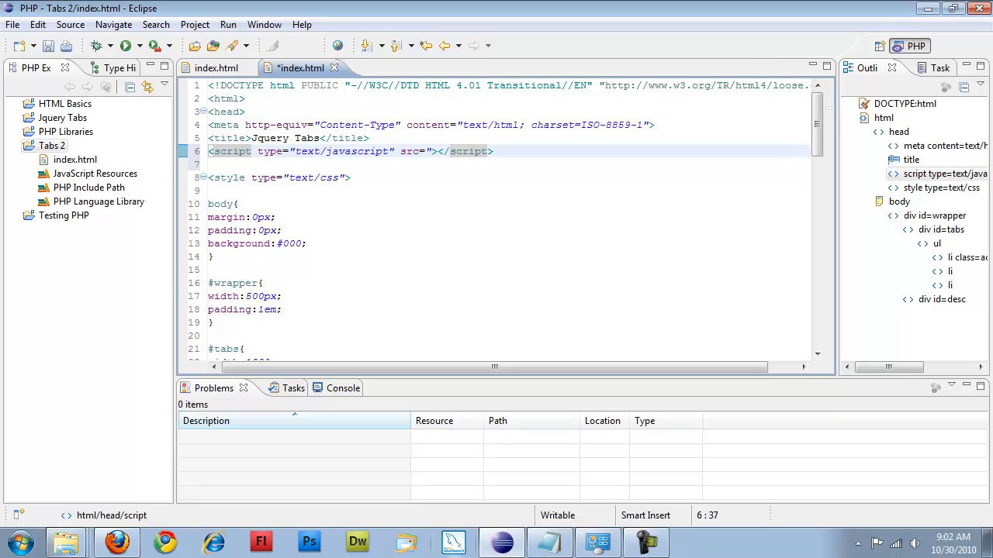
type("http://")
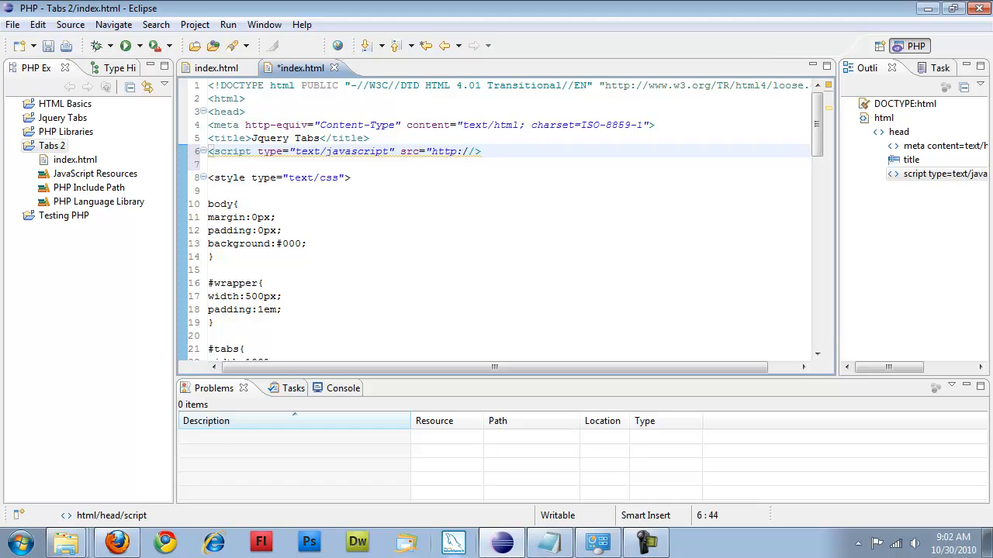
type("www.google.com")
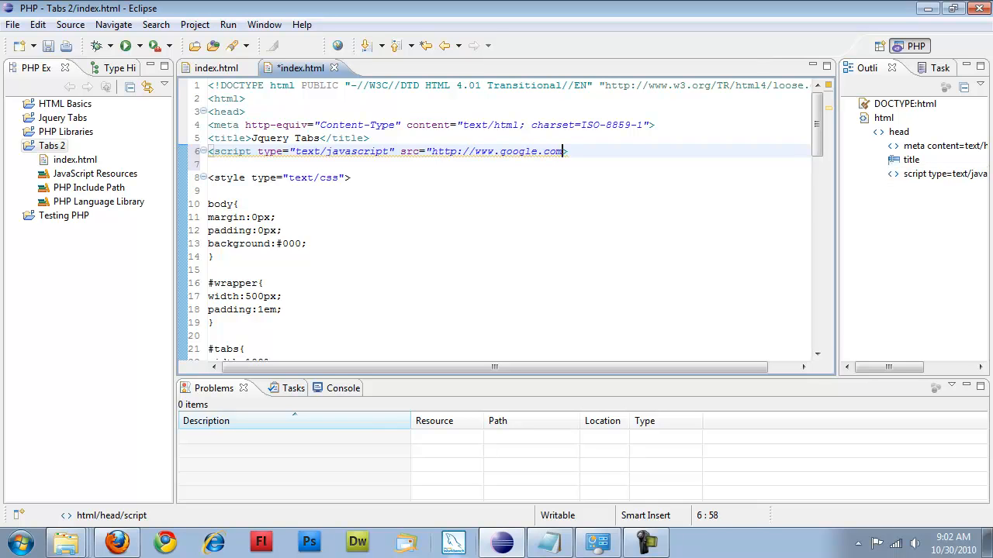
type("/j")
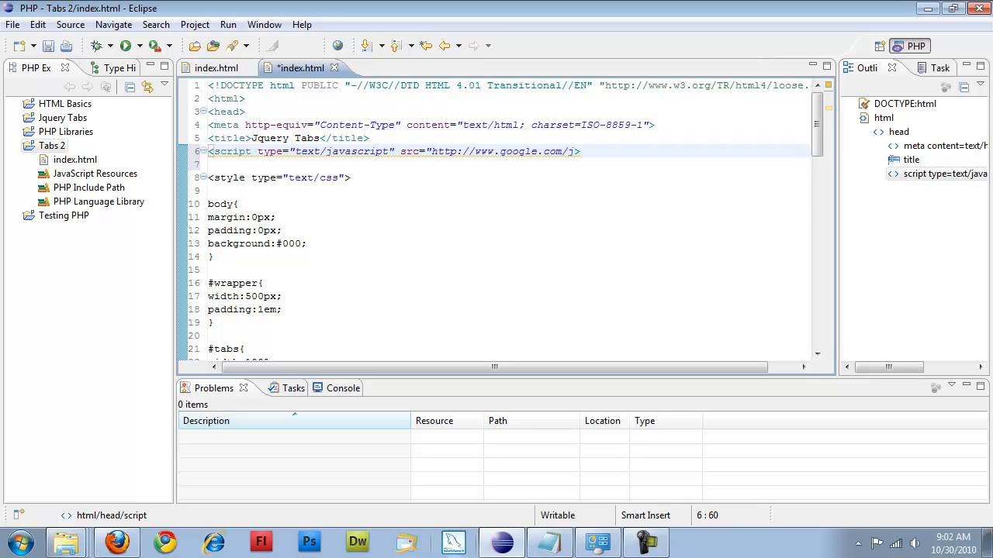
type("sapi")
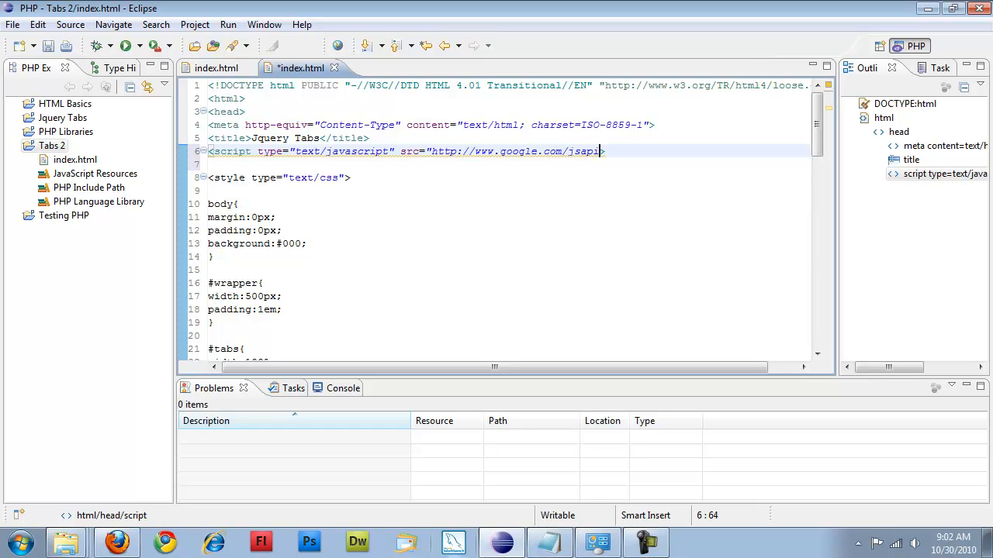
type("\"")
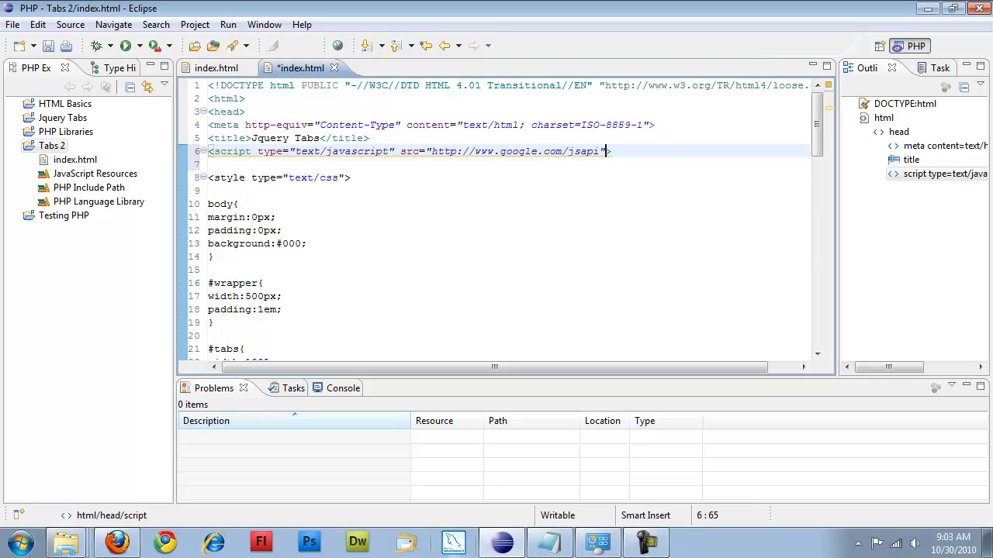
type("\"></script>")
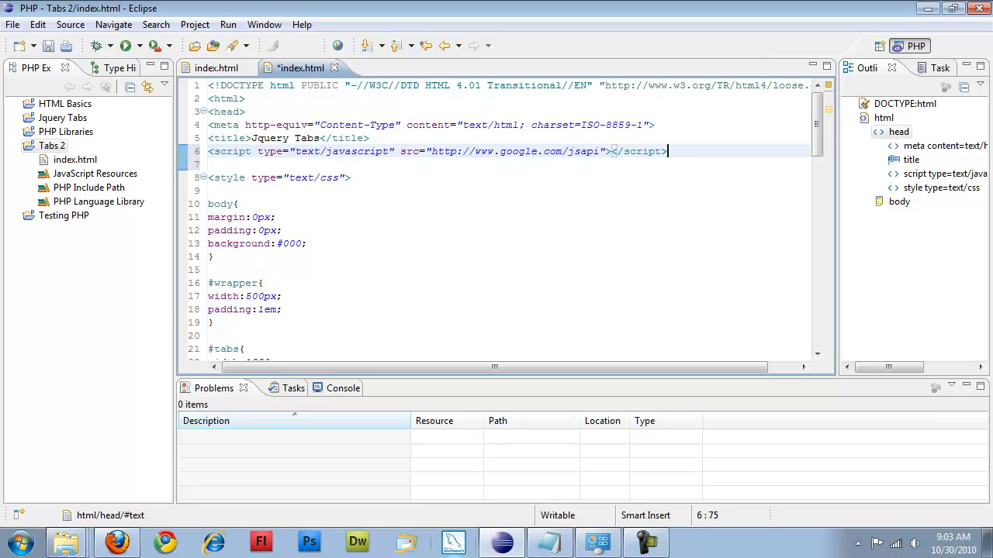
type("<script>")
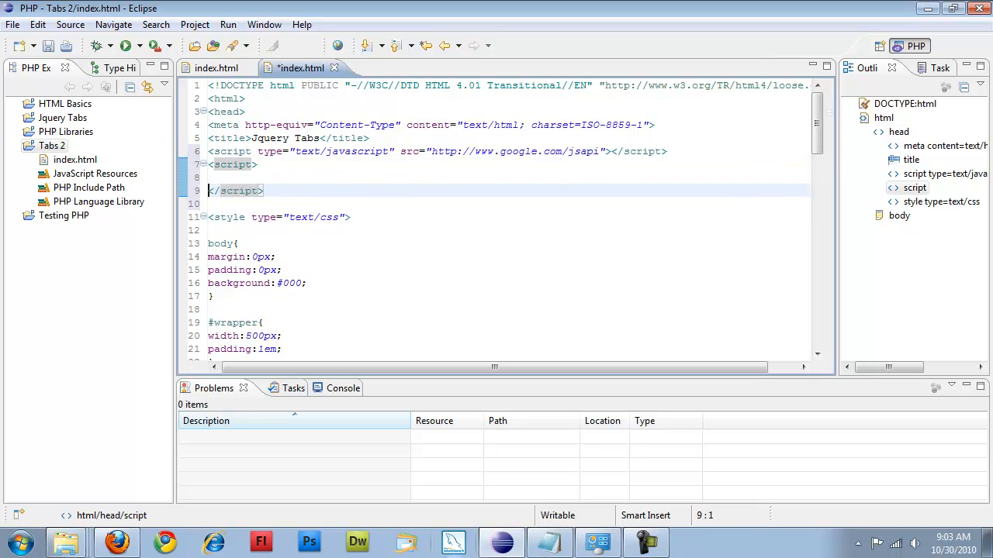
Step: Give the second script tag type text/javascript and start a google.load( call
left_click(258, 165)
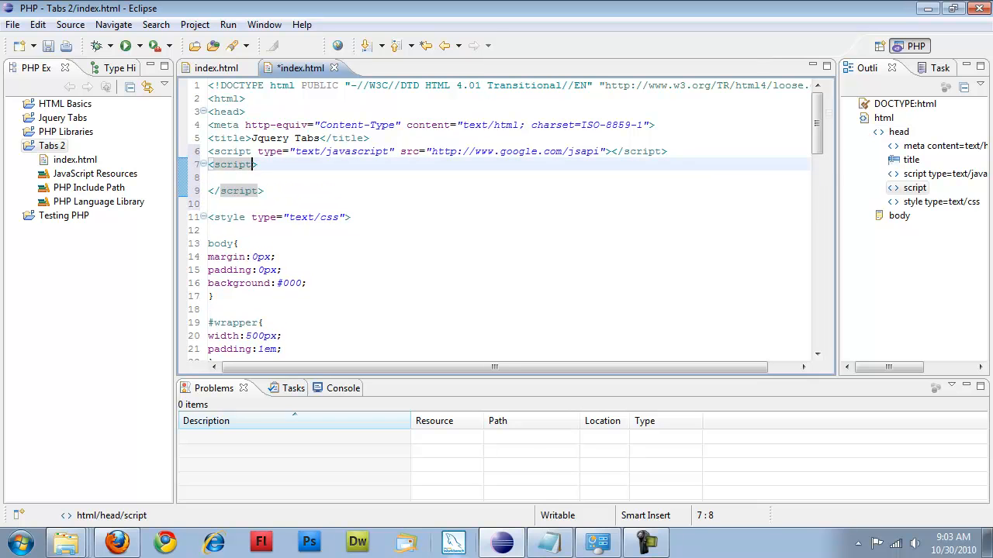
type("type")
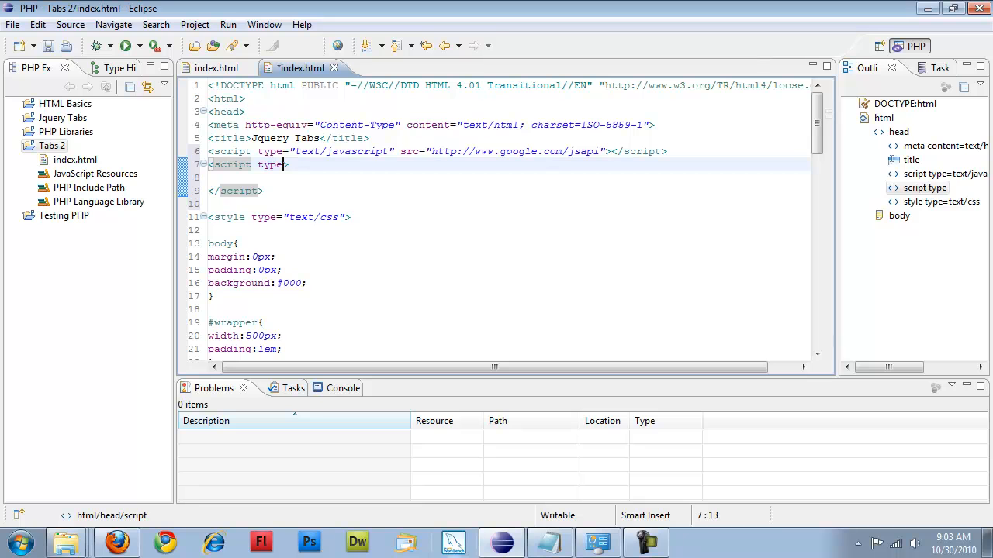
type("=\"")
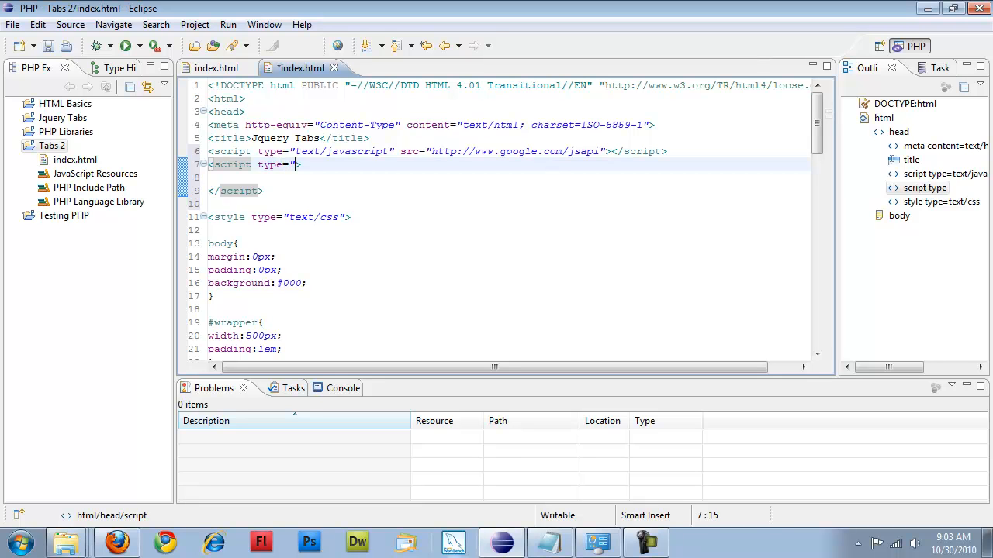
type("text/javascript")
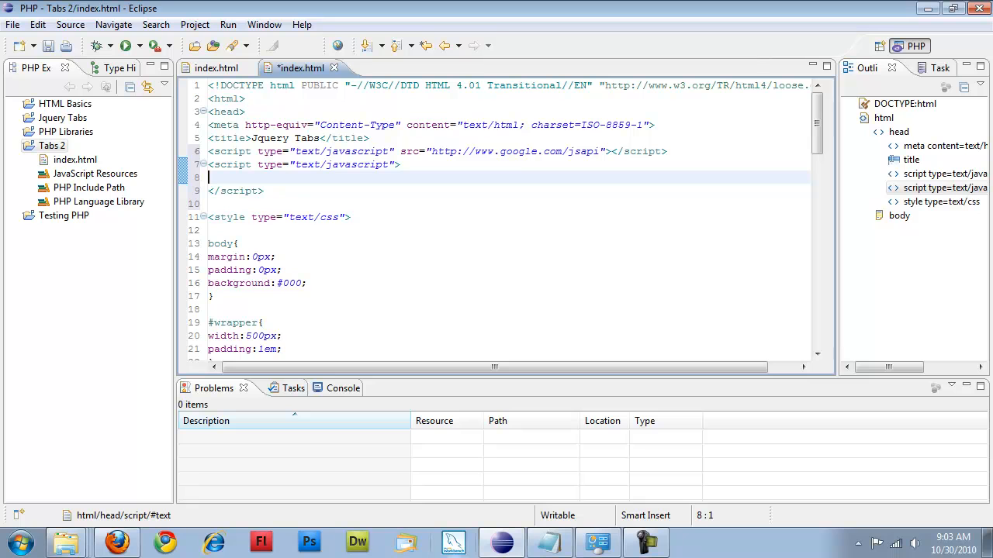
type("g")
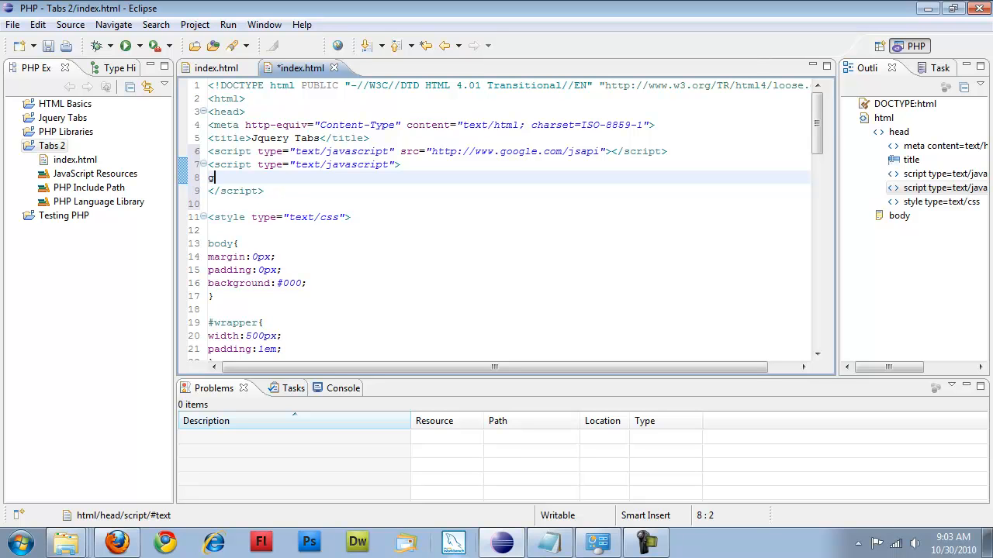
type("oogle.")
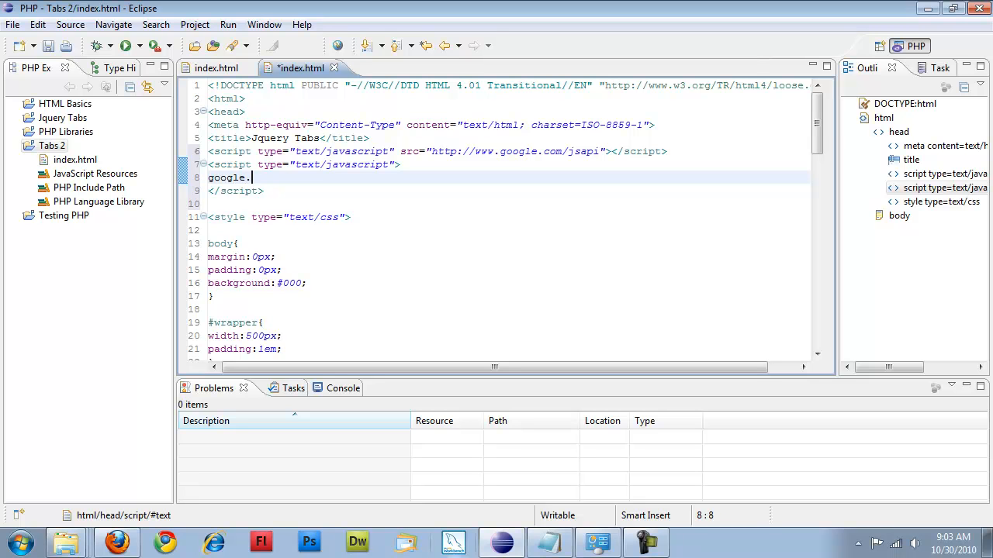
type("la")
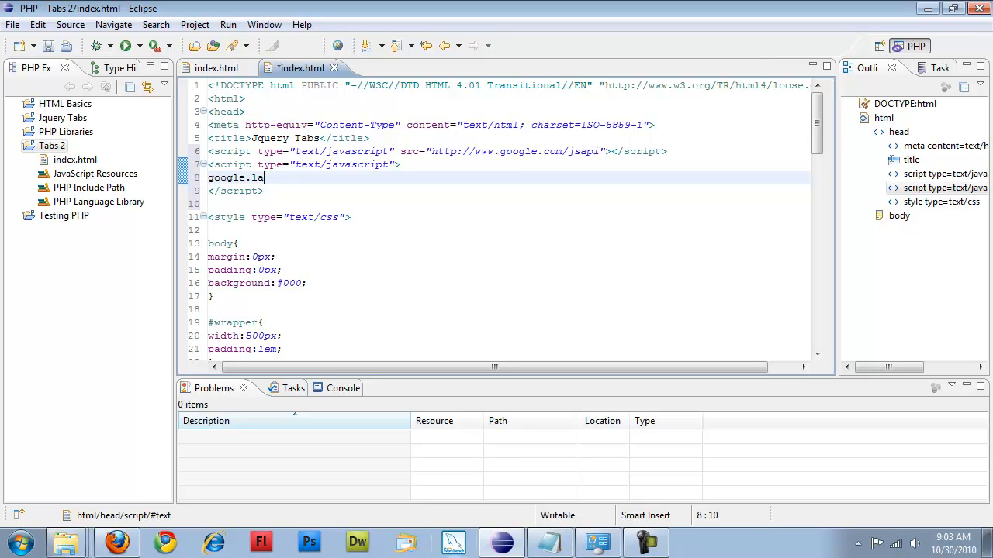
type("oad(")
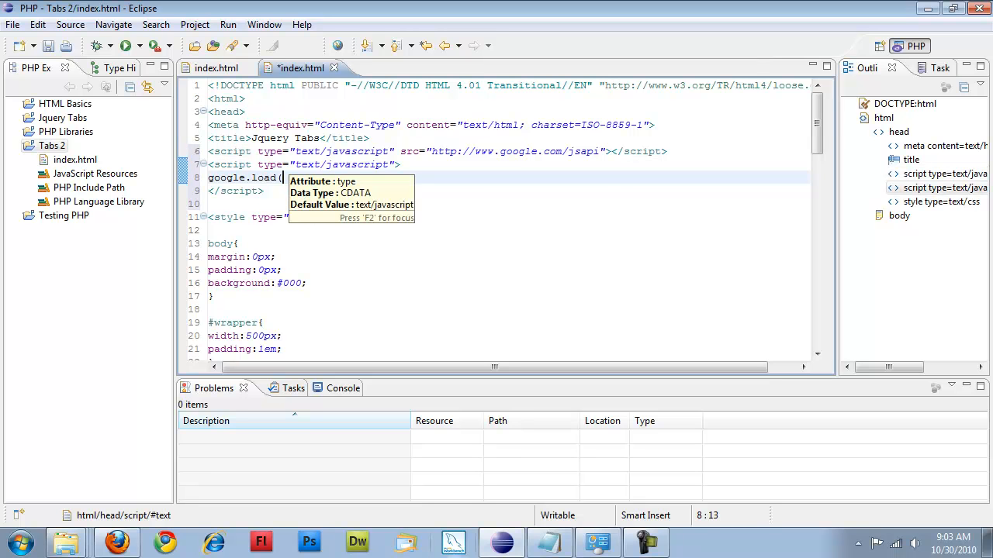
Step: Complete the call as google.load('jquery','1.4.3')
type("('jquery")
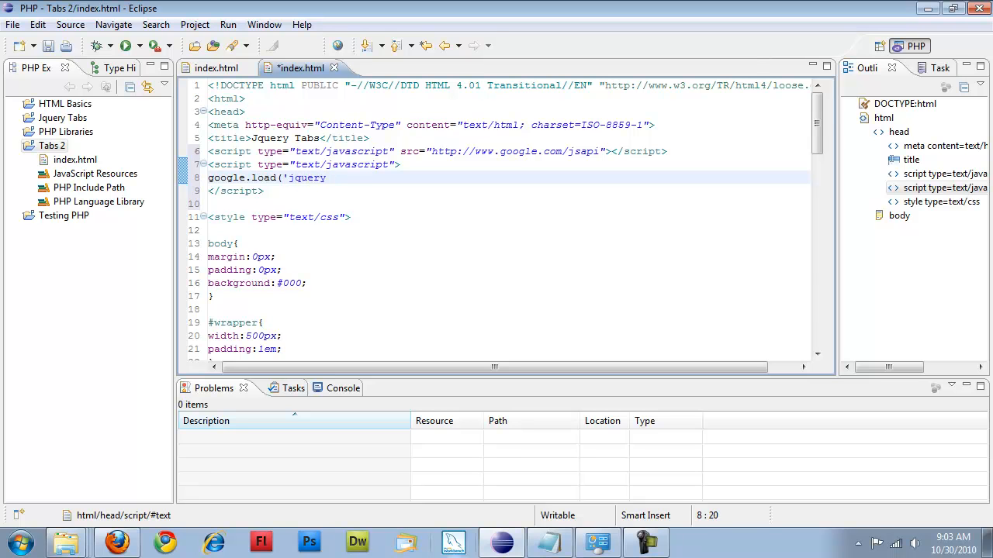
type("',")
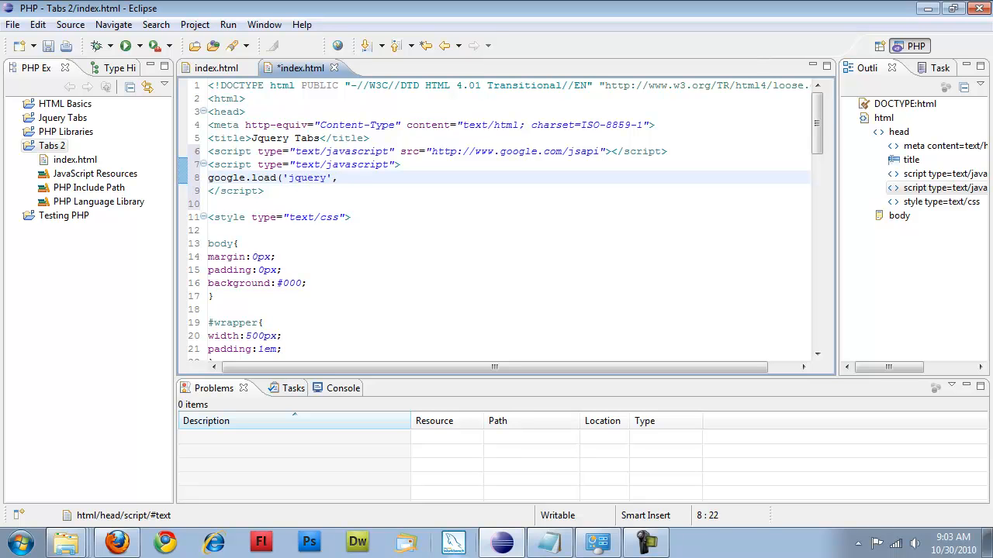
type("'")
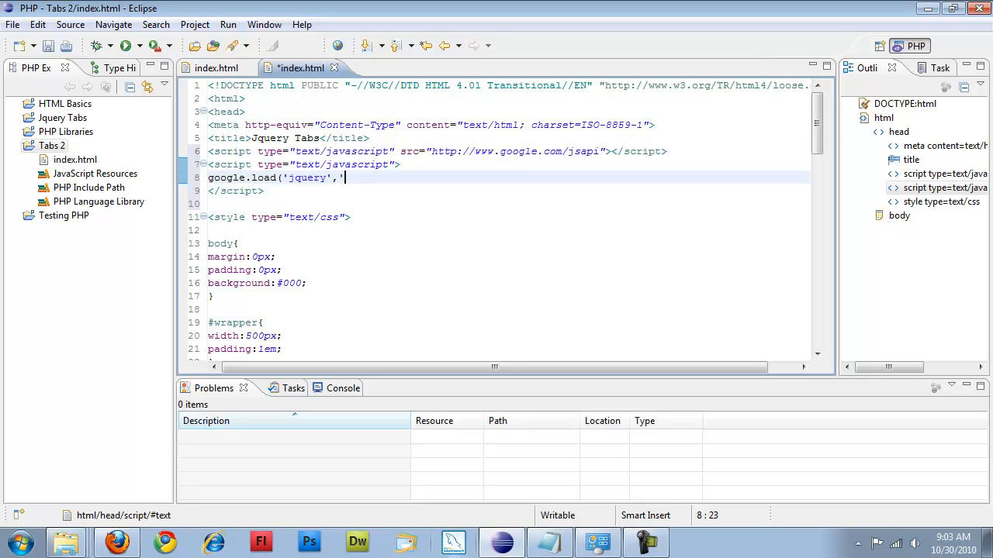
type("1.")
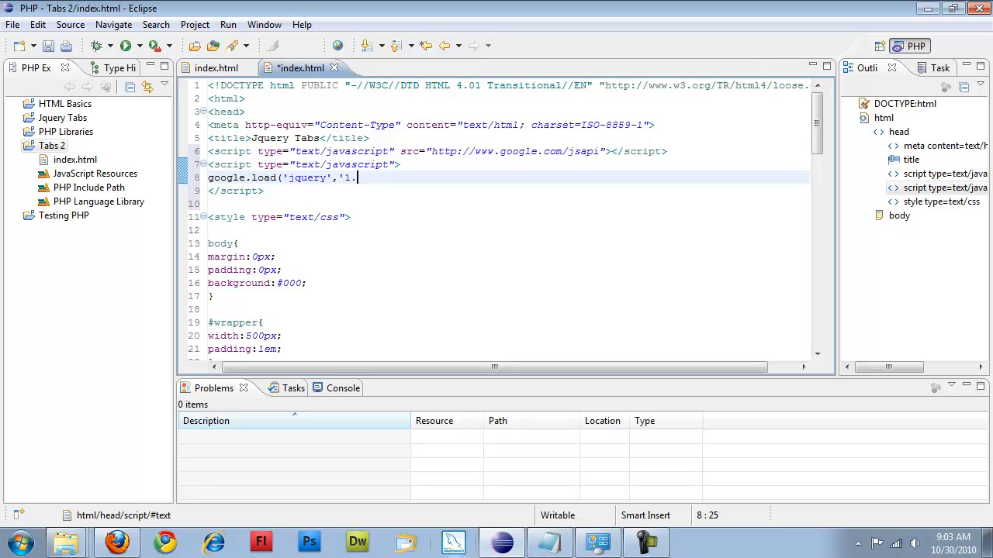
type("4.")
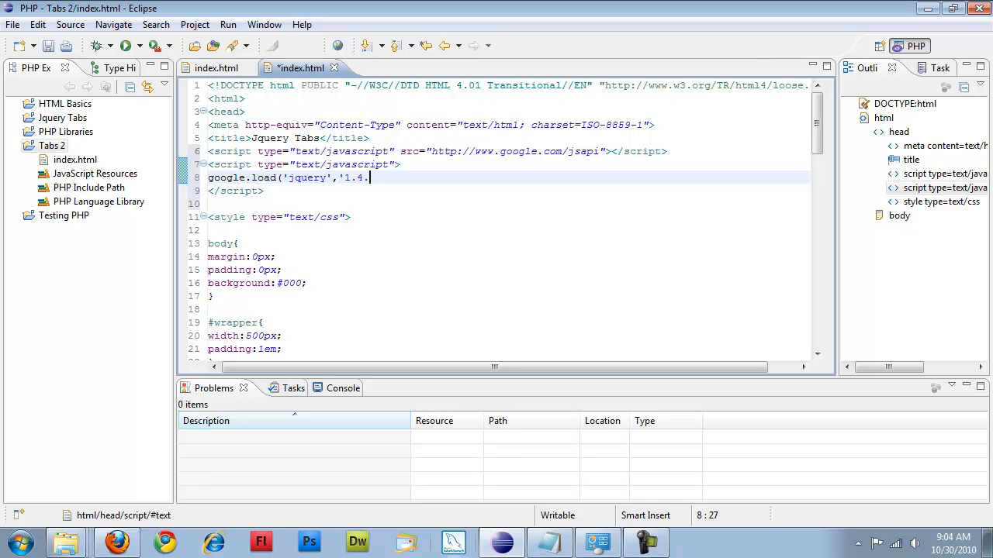
type("3');")
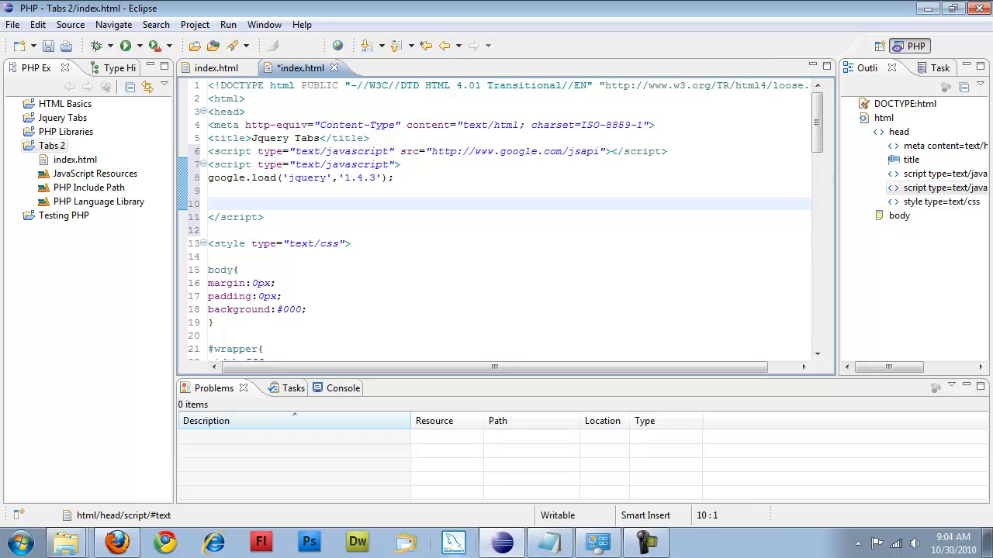
Step: Write an empty google.setOnLoadCallback(function(){}); skeleton and switch to Firefox
type("gog")
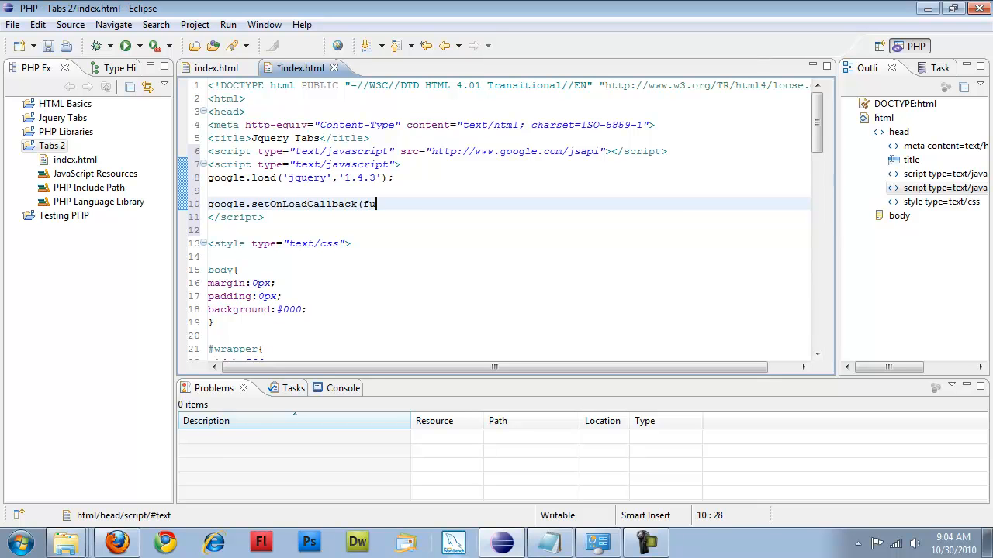
type("nction()")
type("{")
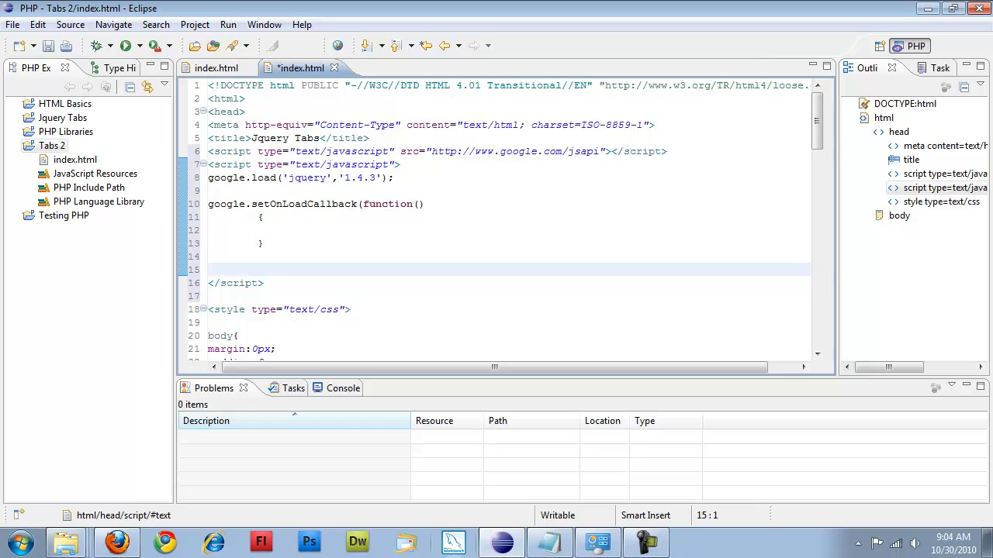
type(")")
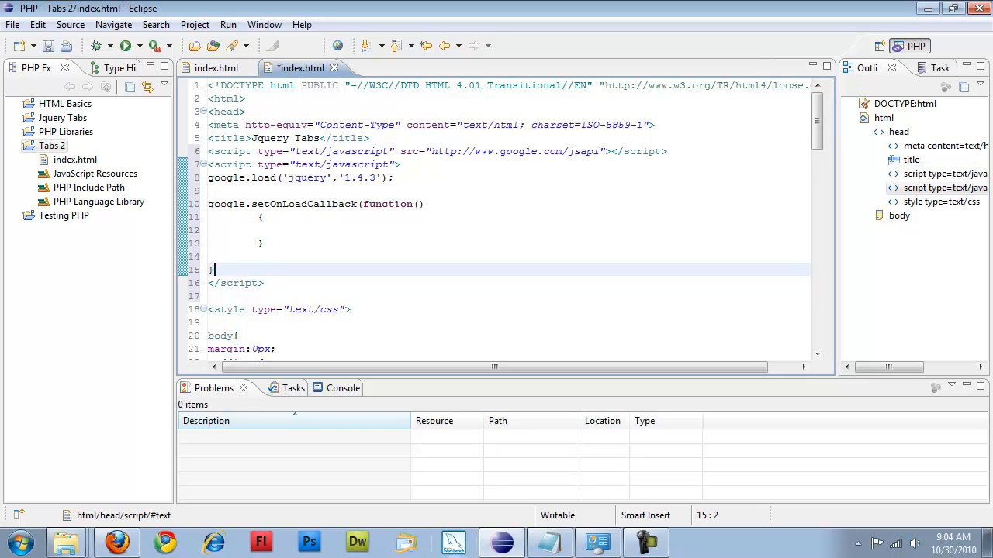
type(";")
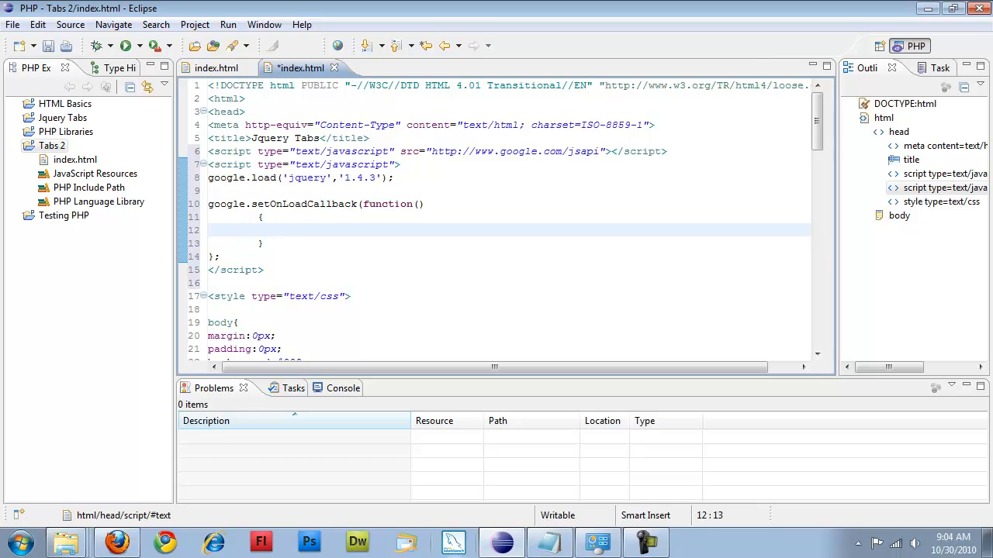
left_click(283, 229)
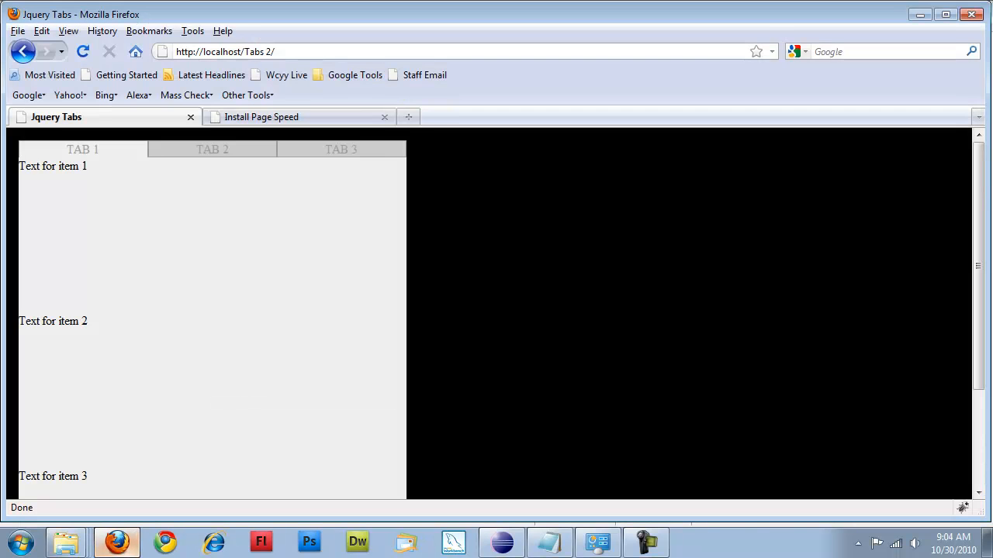
Step: In Firebug's HTML view expand the head to check its scripts, then return to Eclipse
left_click(962, 509)
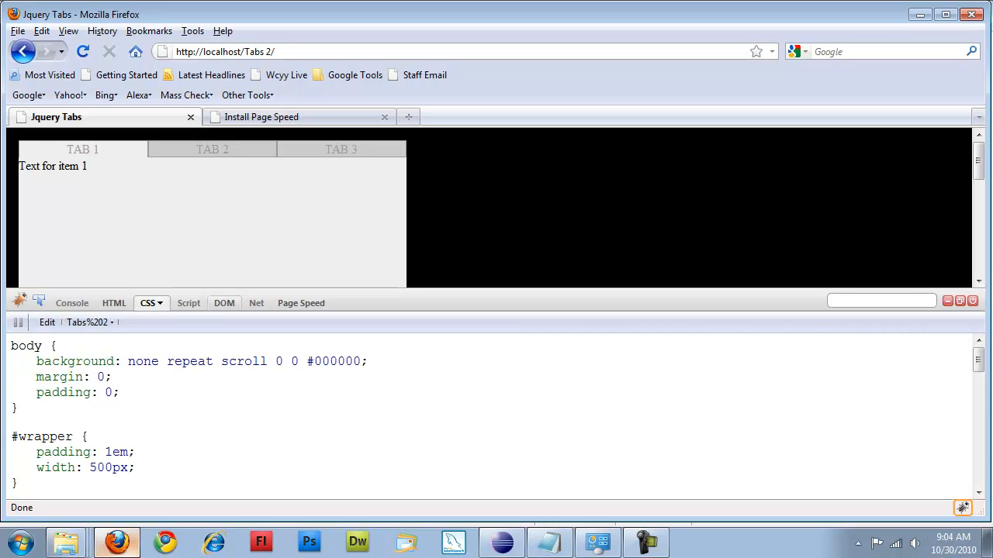
left_click(114, 302)
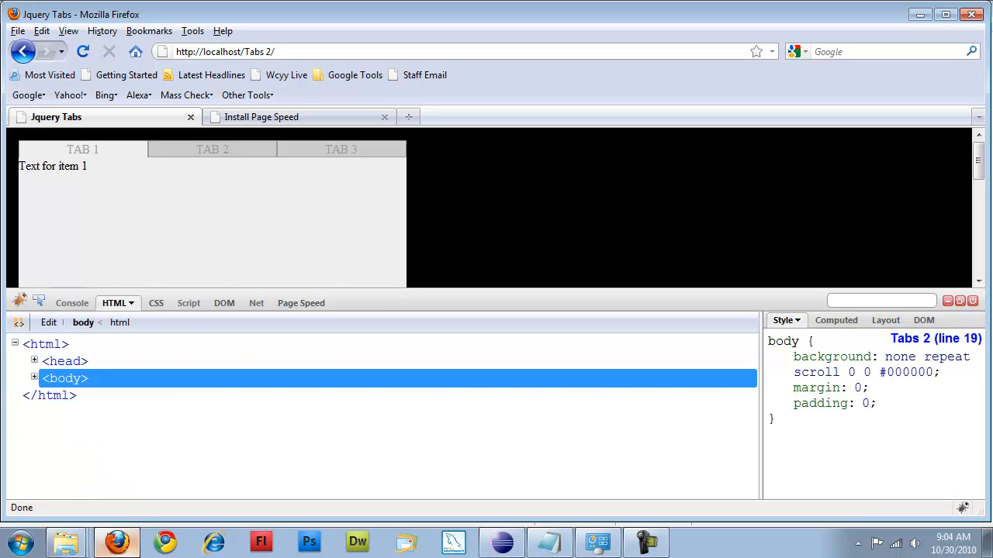
left_click(34, 360)
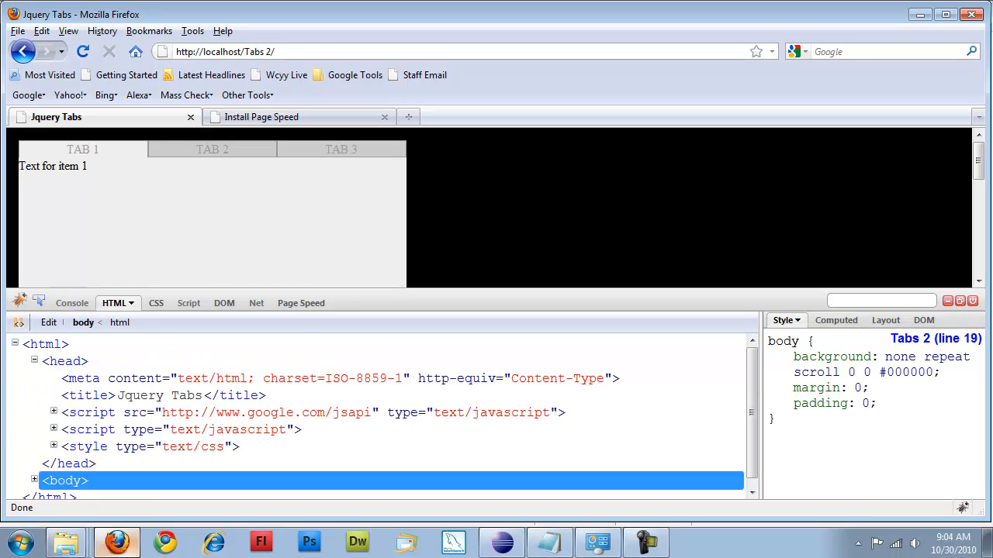
left_click(53, 412)
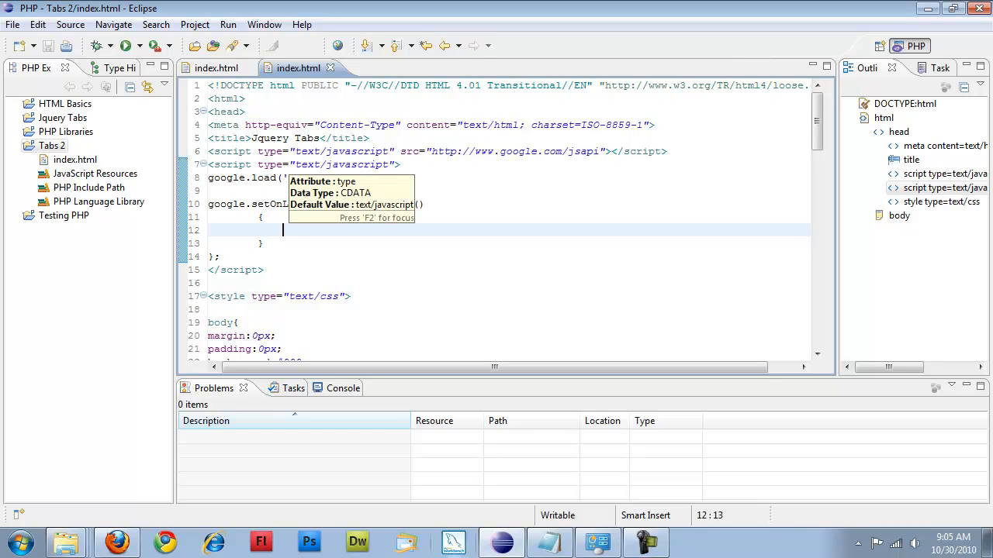
Step: Inside the callback write $('#desc div').hide() and select the word div
type("$(")
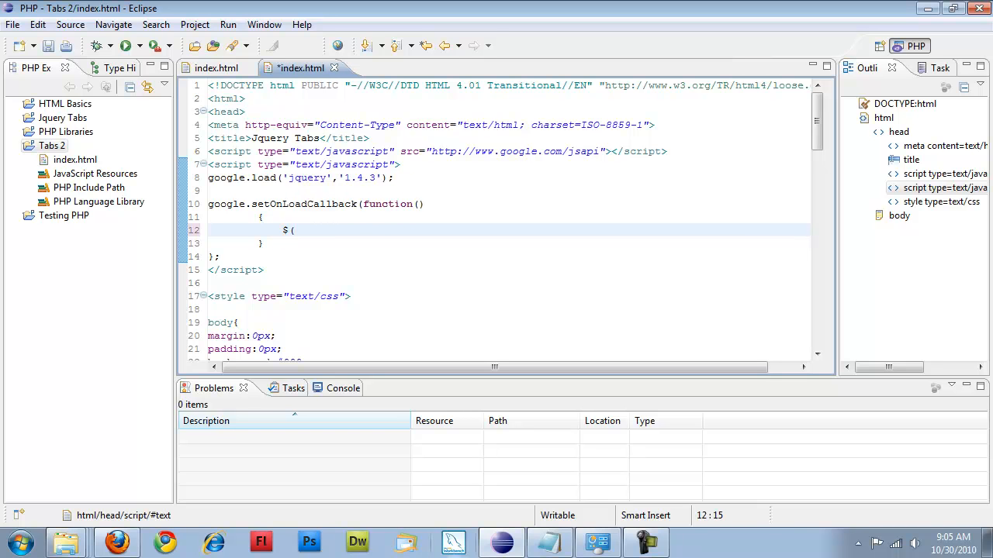
type("'#d")
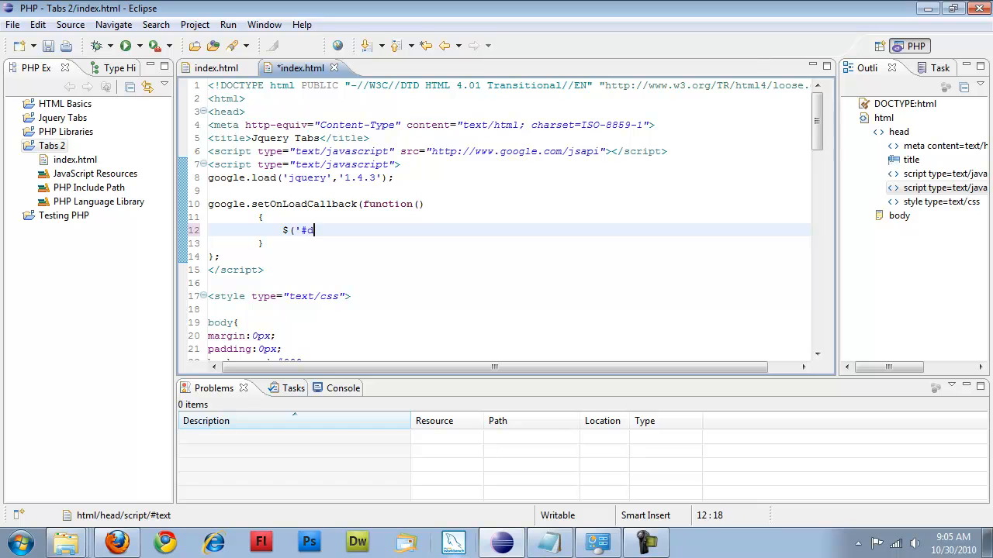
type("esc diu")
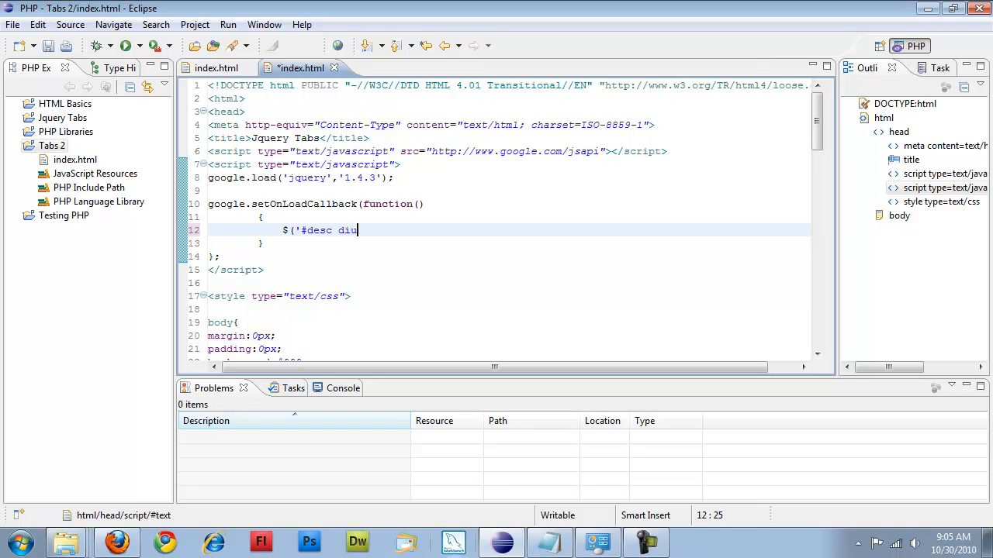
type("v')")
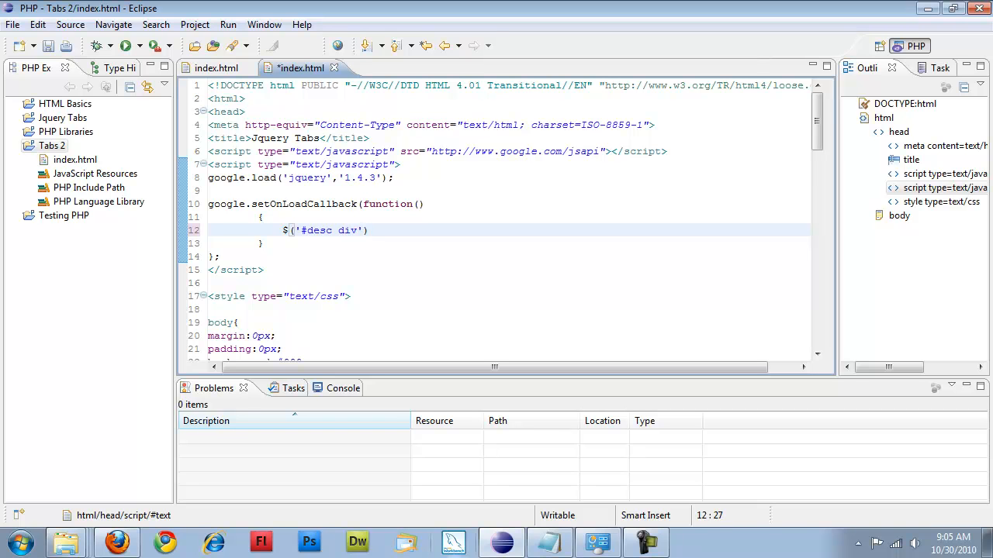
type(".hide()")
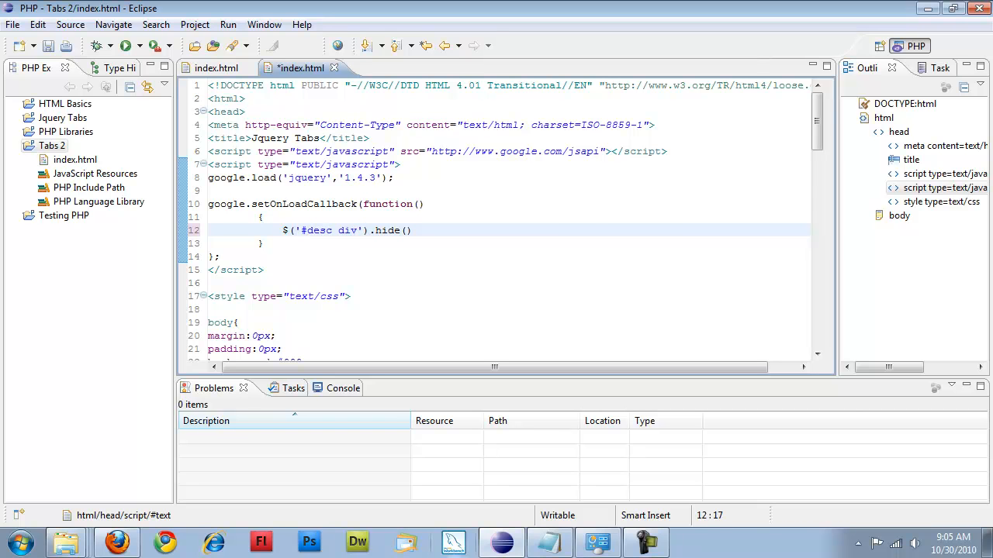
double_click(313, 230)
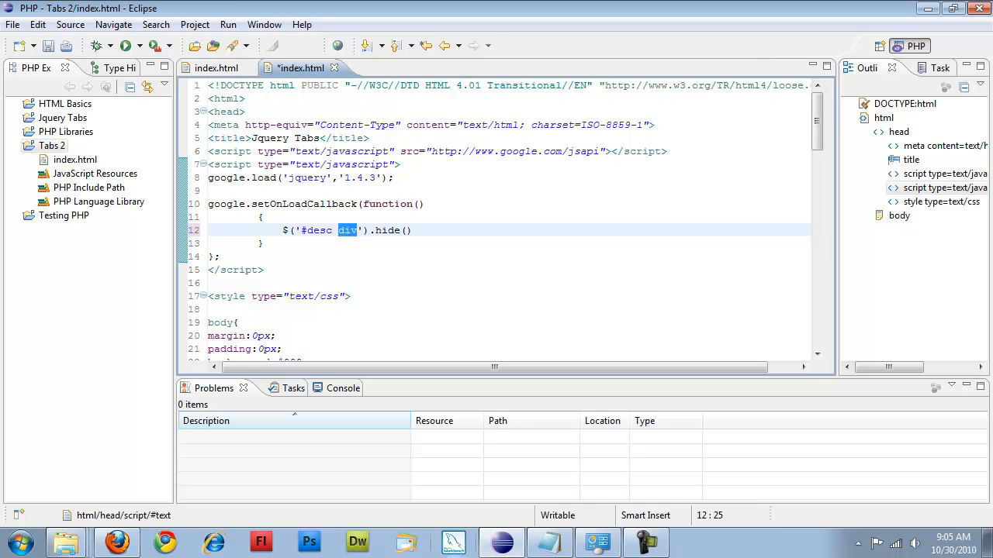
Step: Select the stylesheet rules and fold the long style block away
scroll("down", 3)
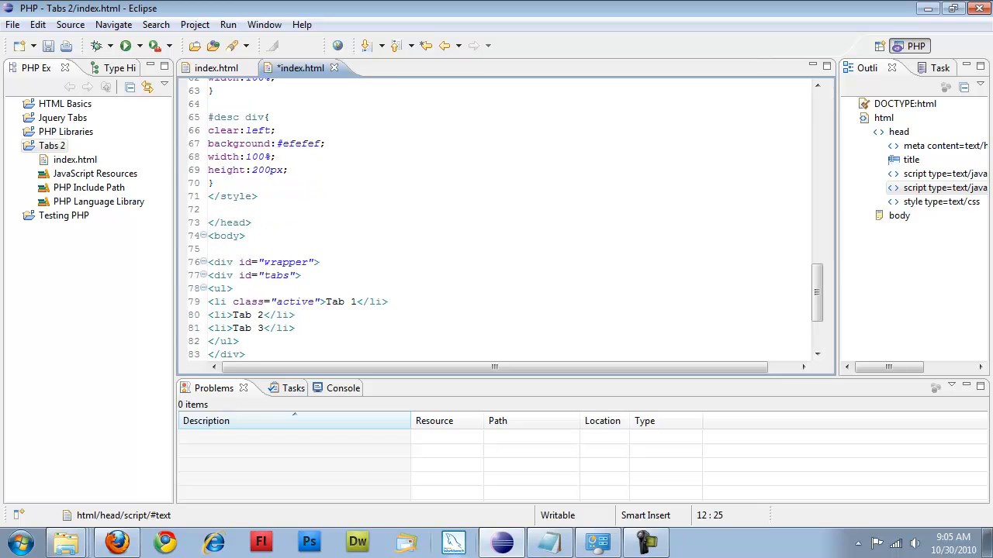
left_click_drag(208, 130, 257, 195)
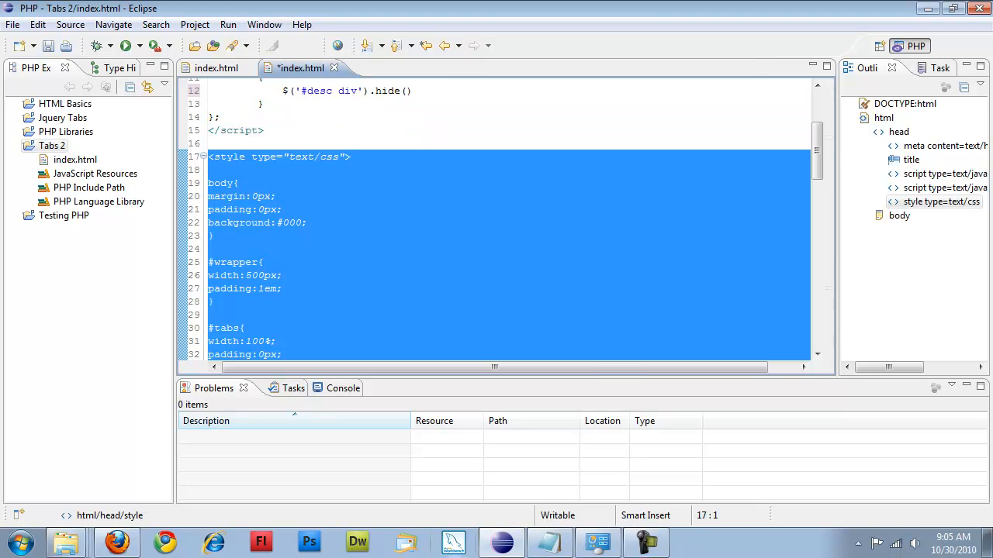
scroll("down", 3)
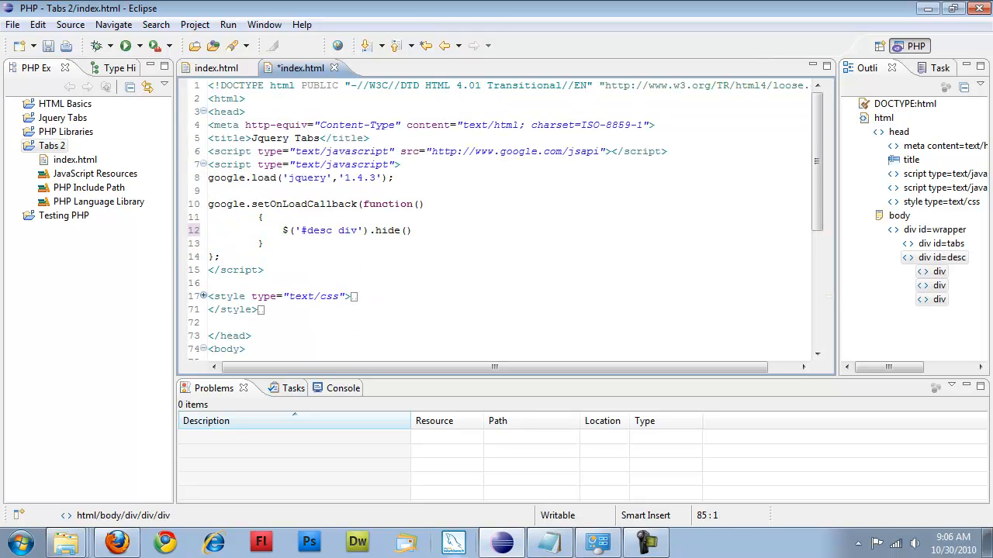
Step: Chain .filter(':first').show(); onto the $('#desc div').hide() statement
double_click(388, 230)
type(".fi")
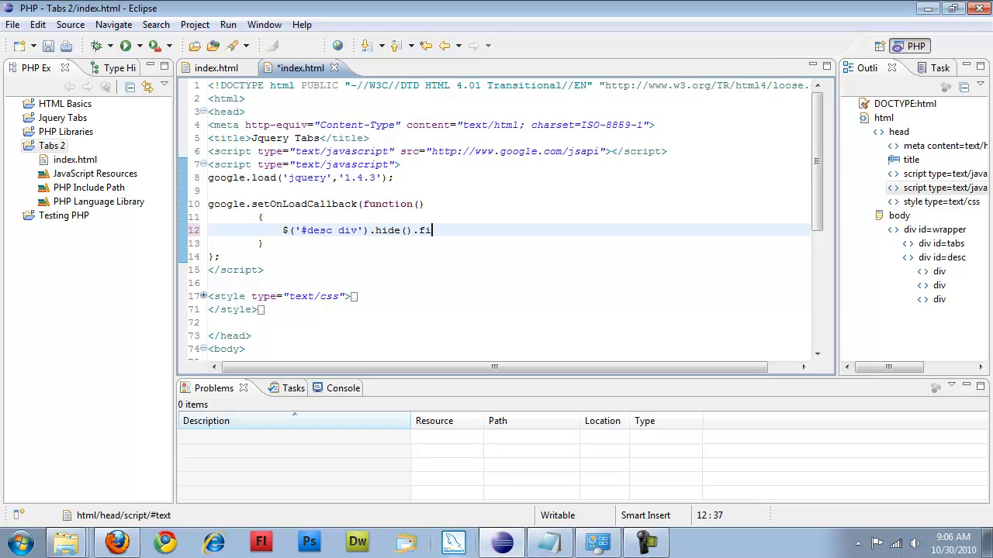
type("lter")
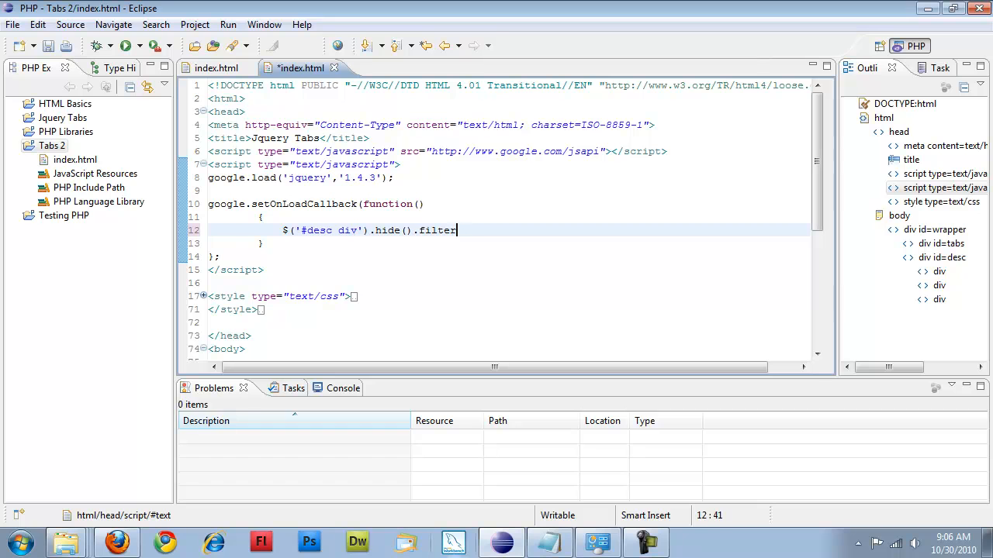
type("(':fior")
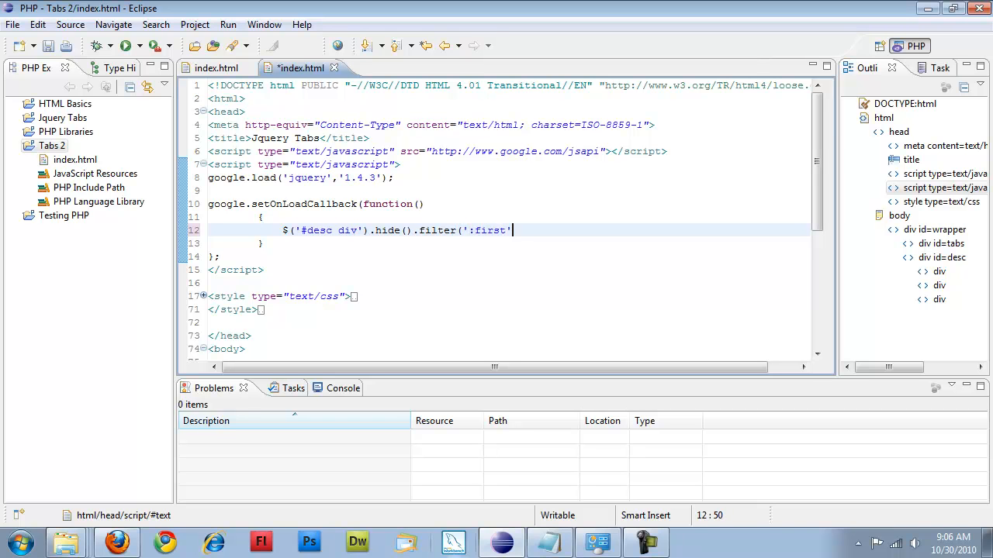
type(".show()")
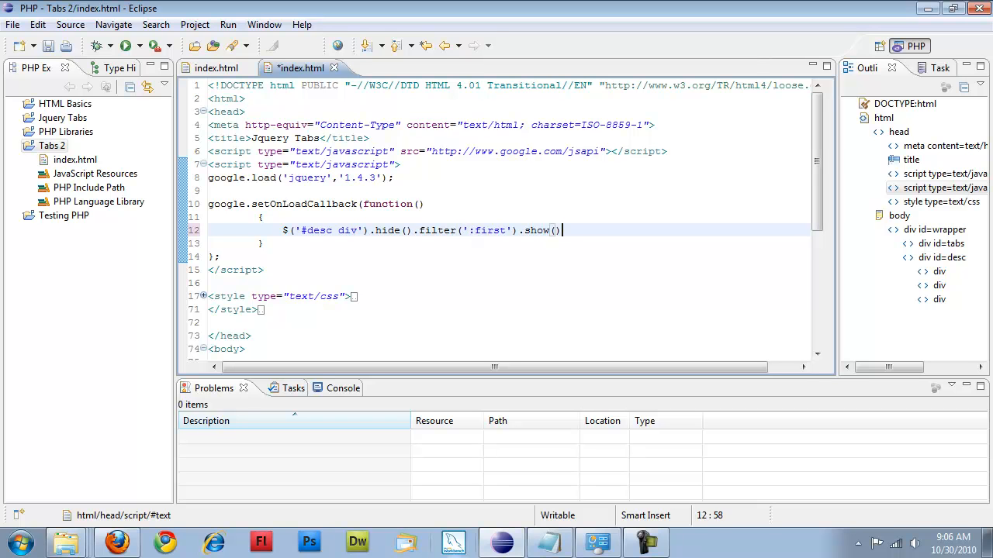
type(";")
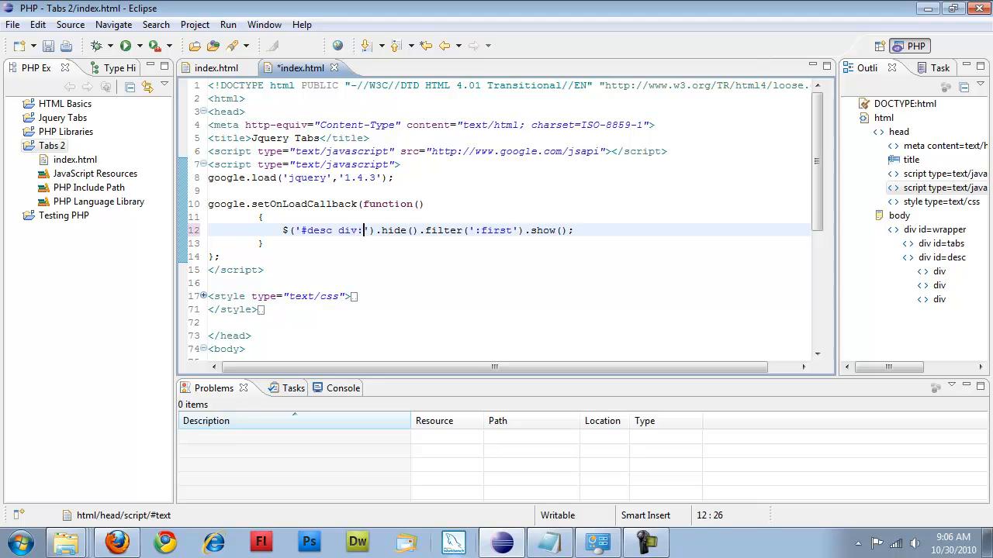
Step: Change the selector to '#desc div:not(:first)' so the first div is not hidden
type("not(fi")
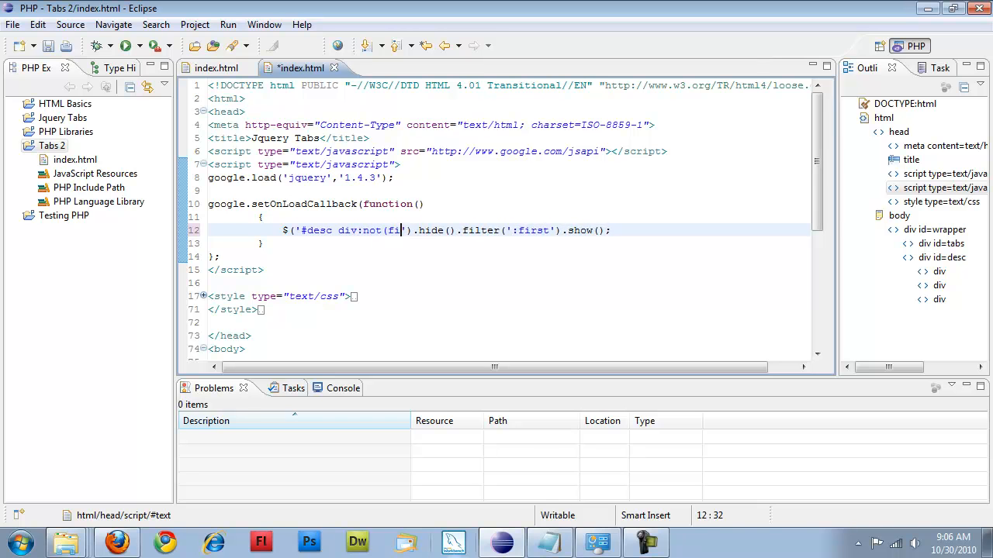
type("ris")
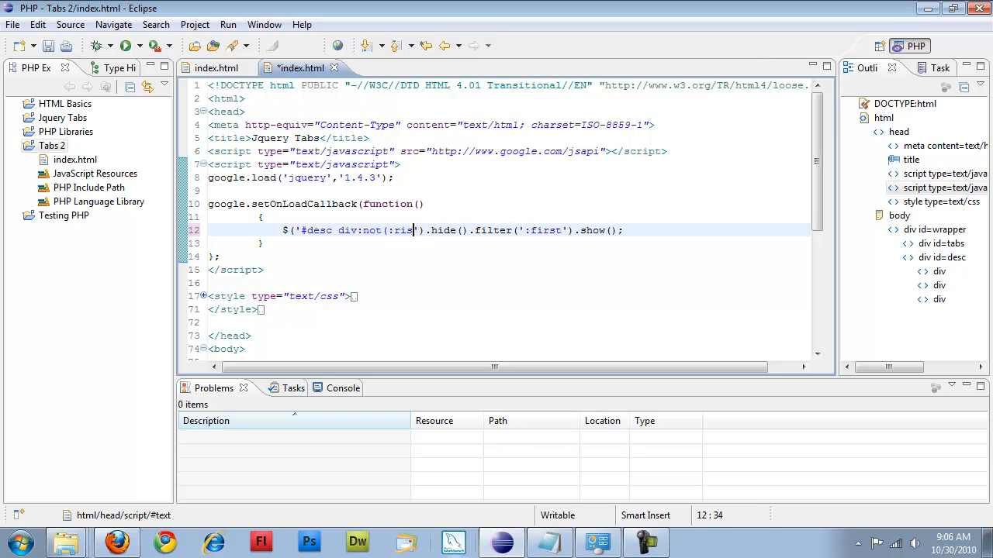
type("first")
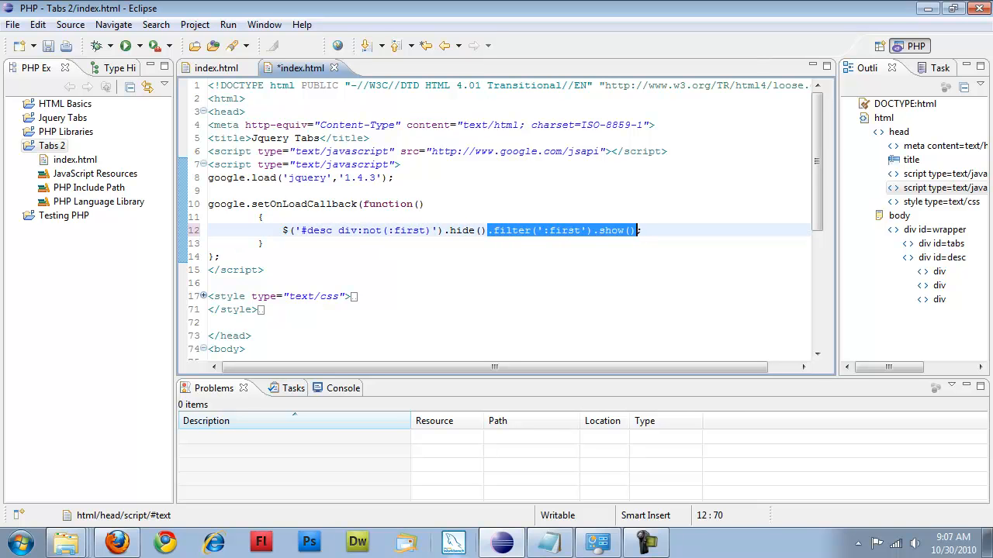
Step: Move the filter/show chain to a new line $('#desc div').hide().filter(':first').show();
key("Delete")
type("$('#desc div').hide();")
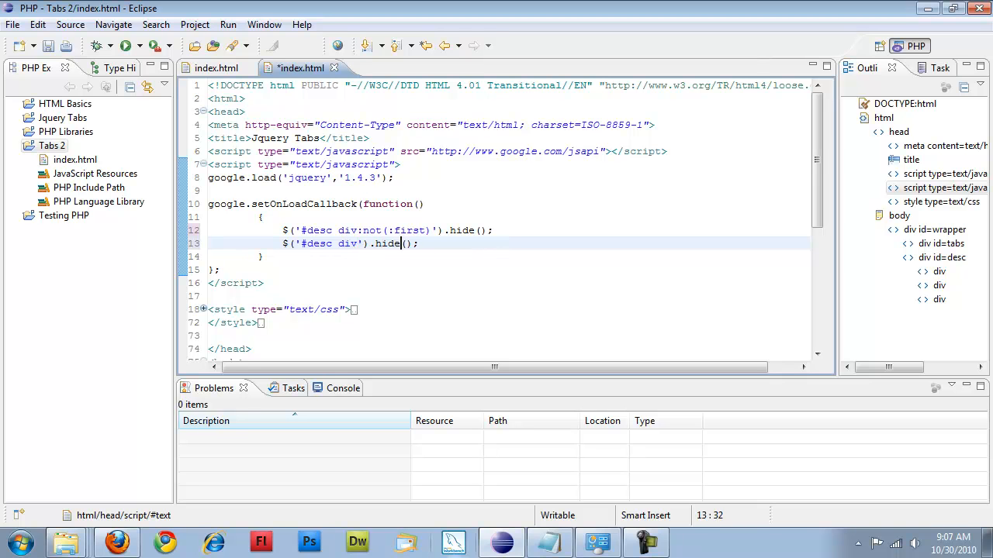
type(".filt")
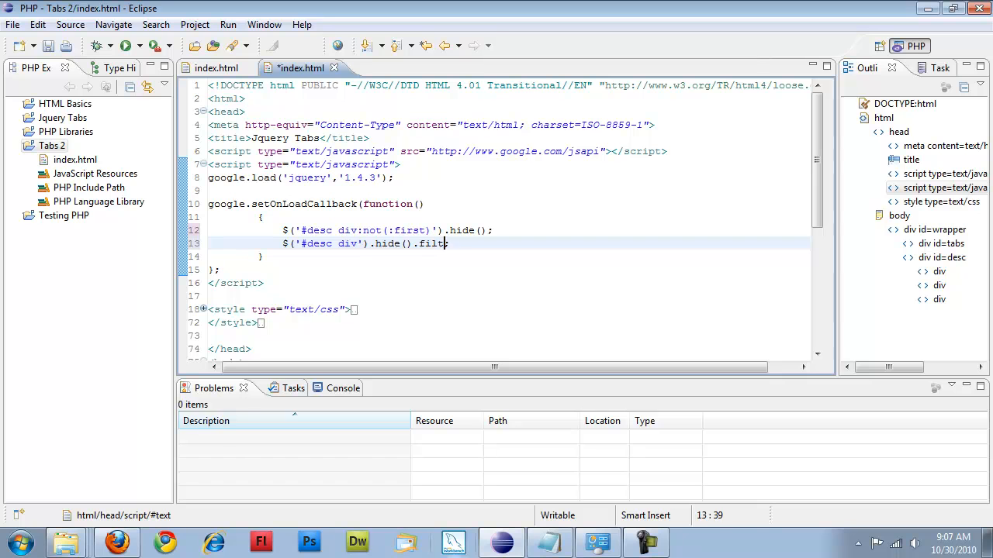
type("er(':")
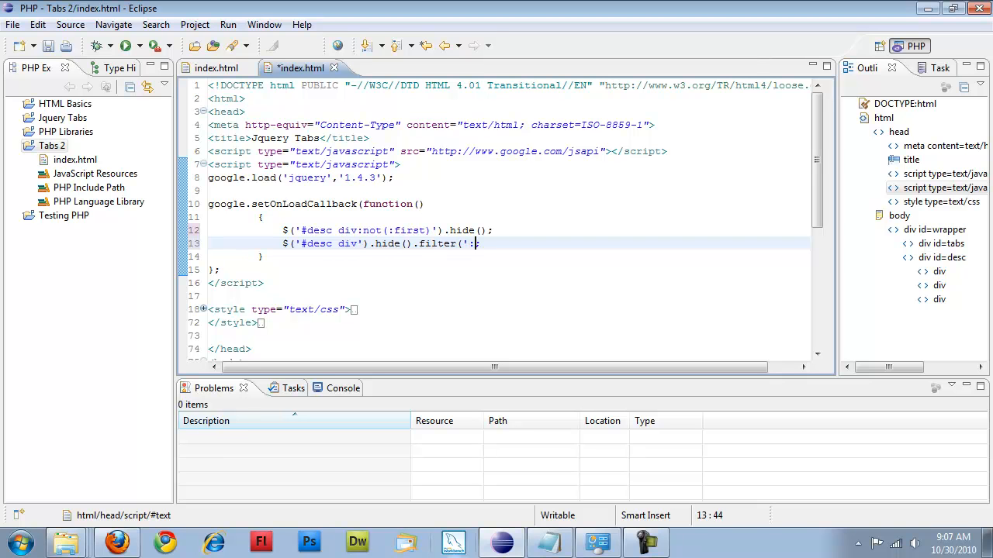
type("first').show();")
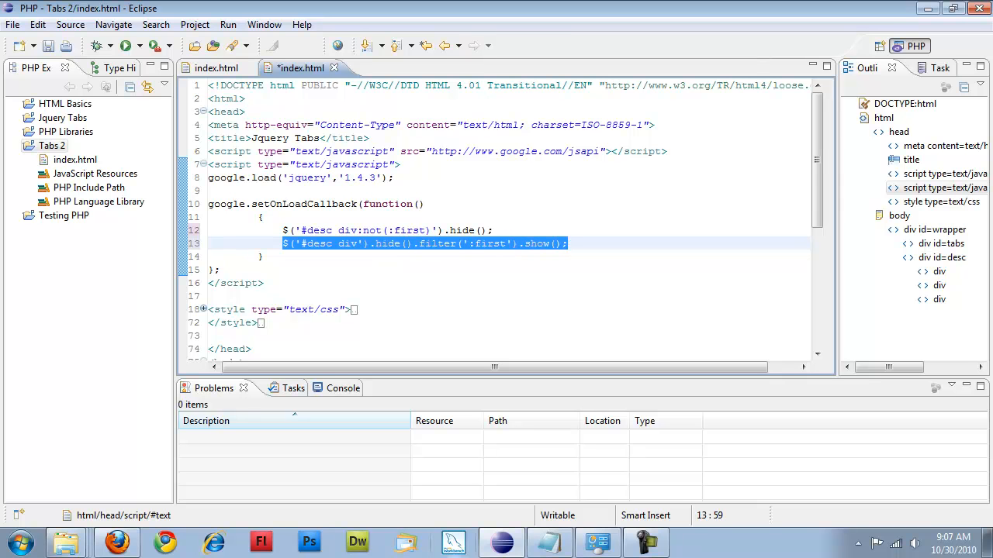
key("Delete")
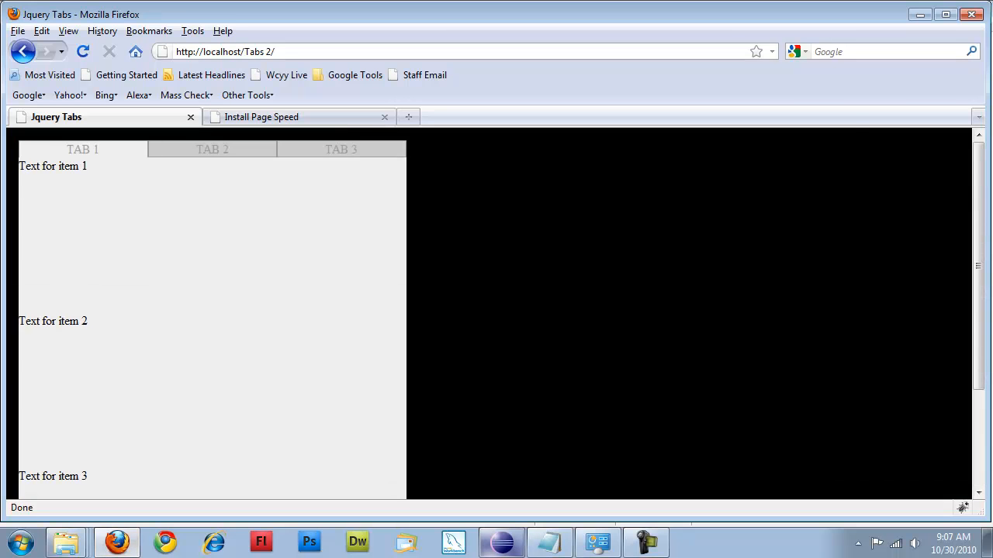
Step: Reload the Jquery Tabs page in Firefox to test the script, then return to index.html in Eclipse
left_click(503, 541)
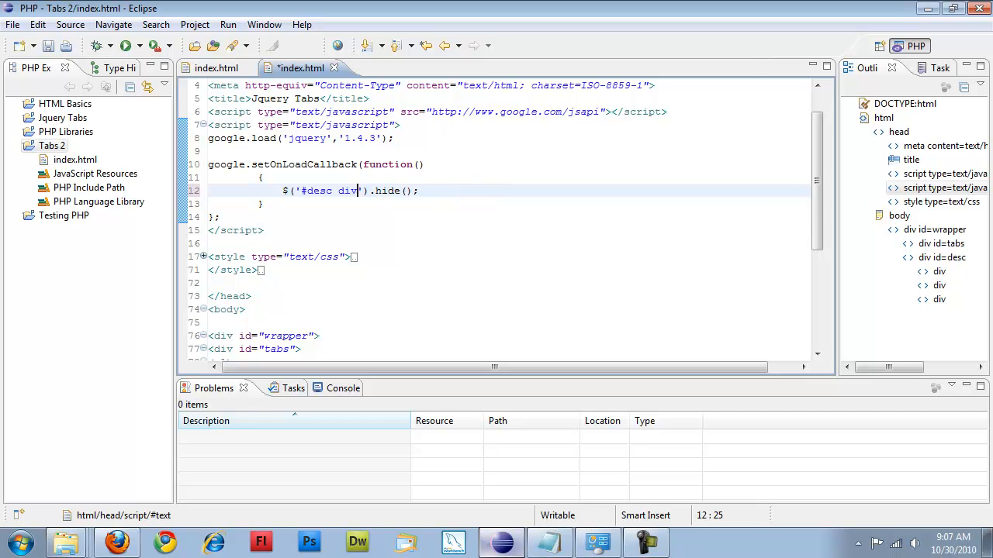
left_click(115, 543)
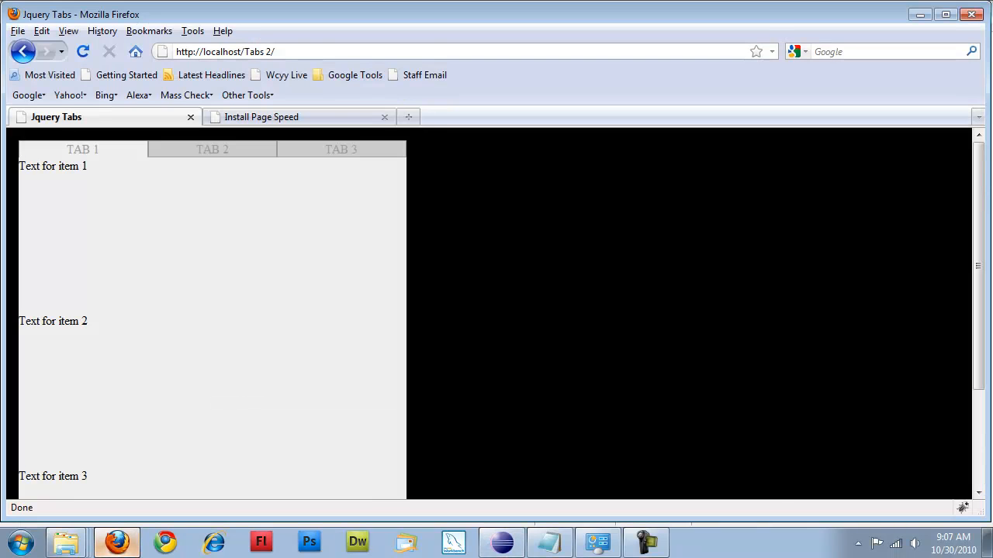
left_click(82, 51)
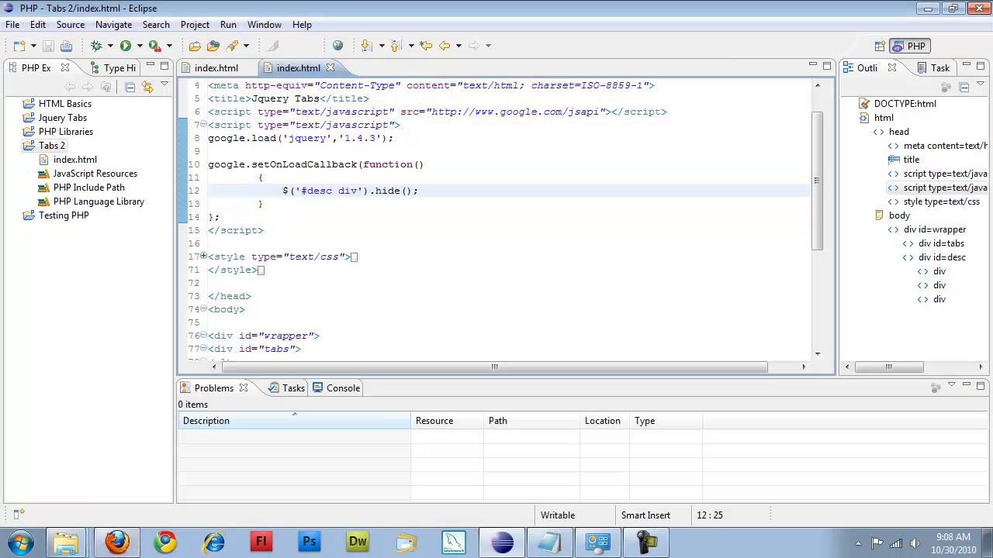
Step: Change the callback to alert($('#desc div').length); and save the file
scroll("down", 3)
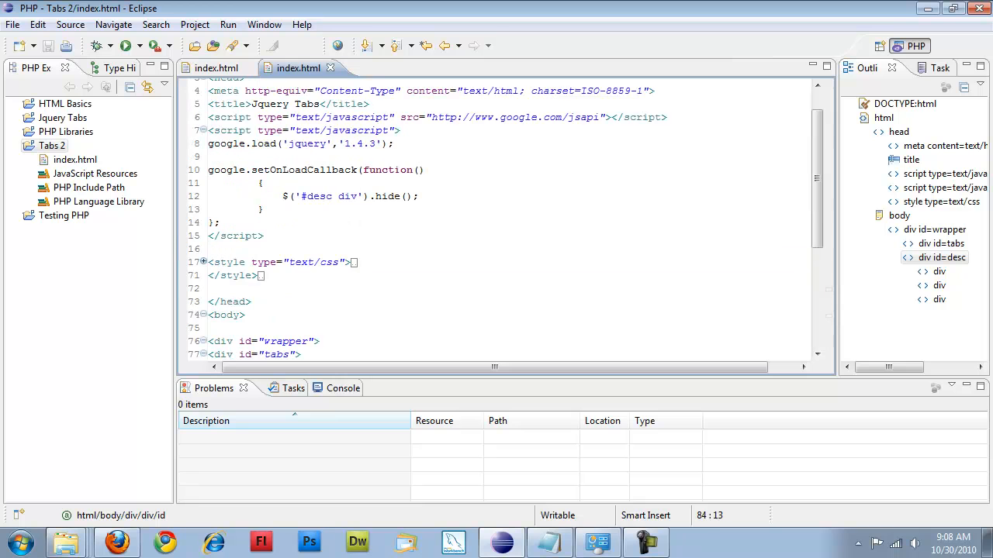
double_click(388, 196)
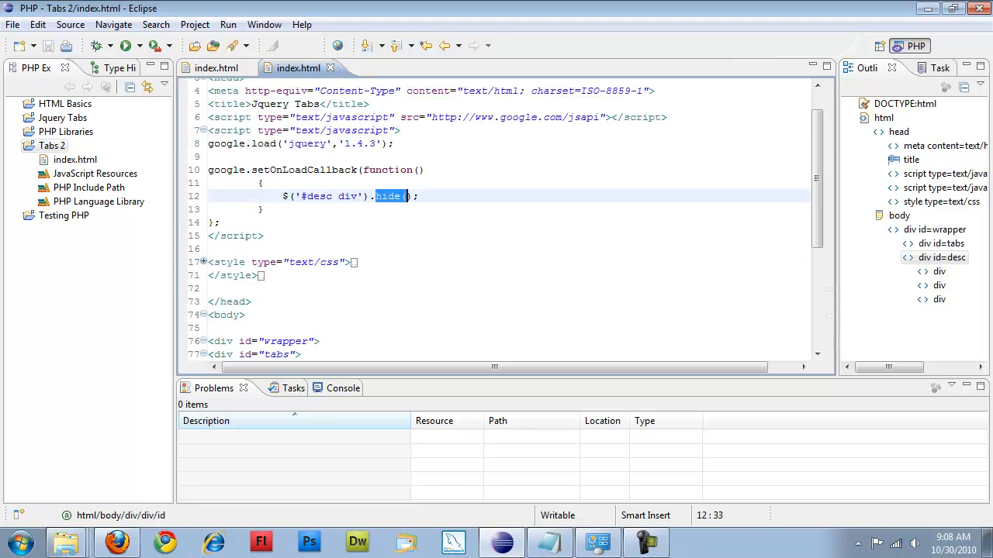
type("1")
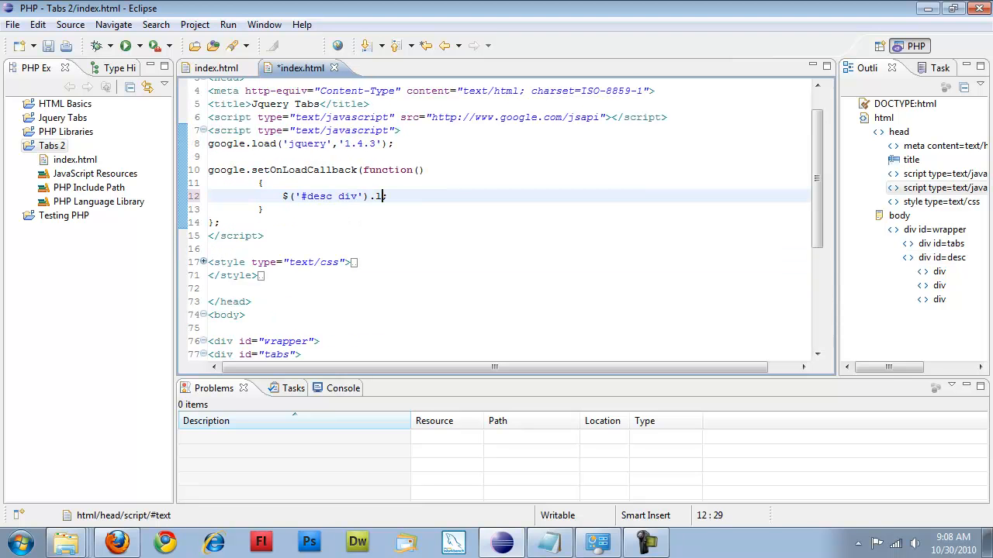
type("ength")
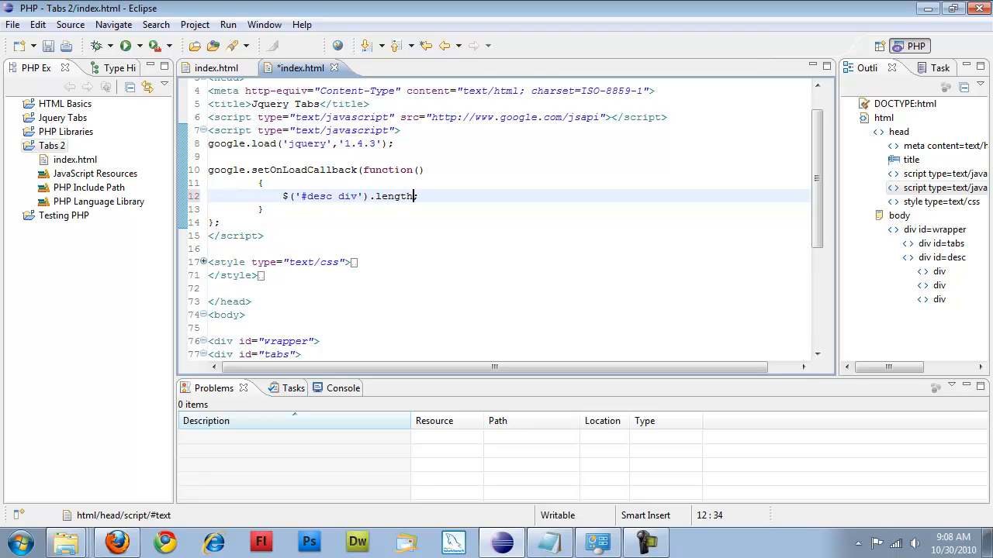
type(");")
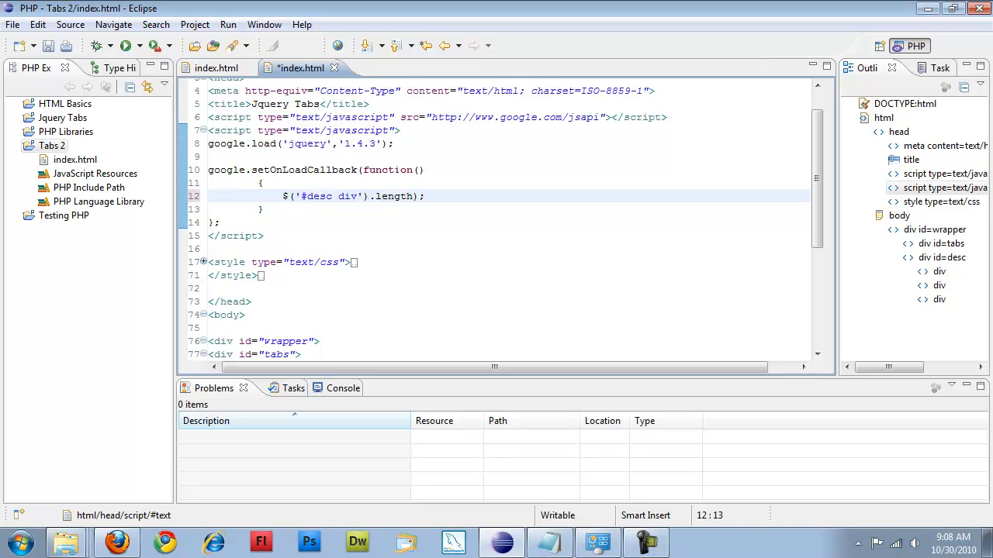
type("alert(")
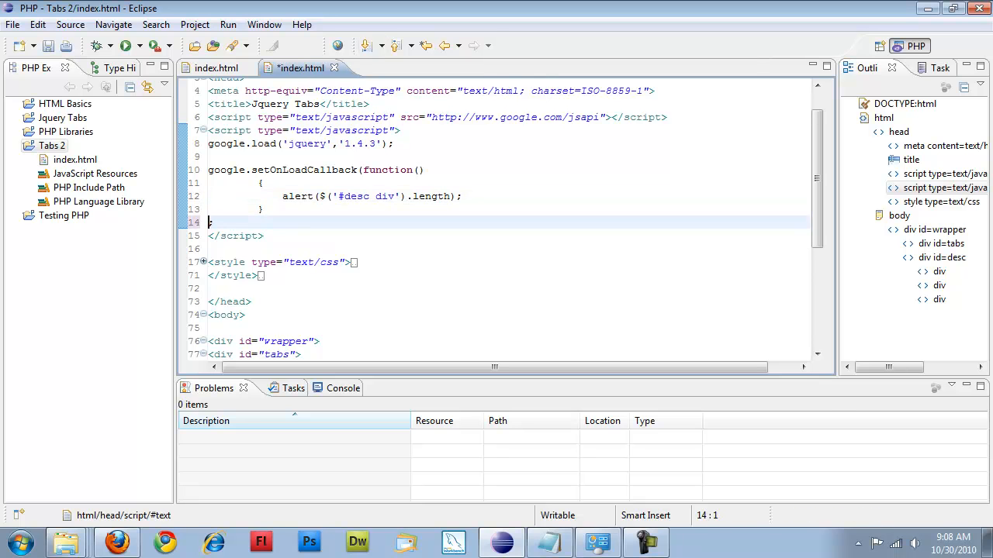
type(";")
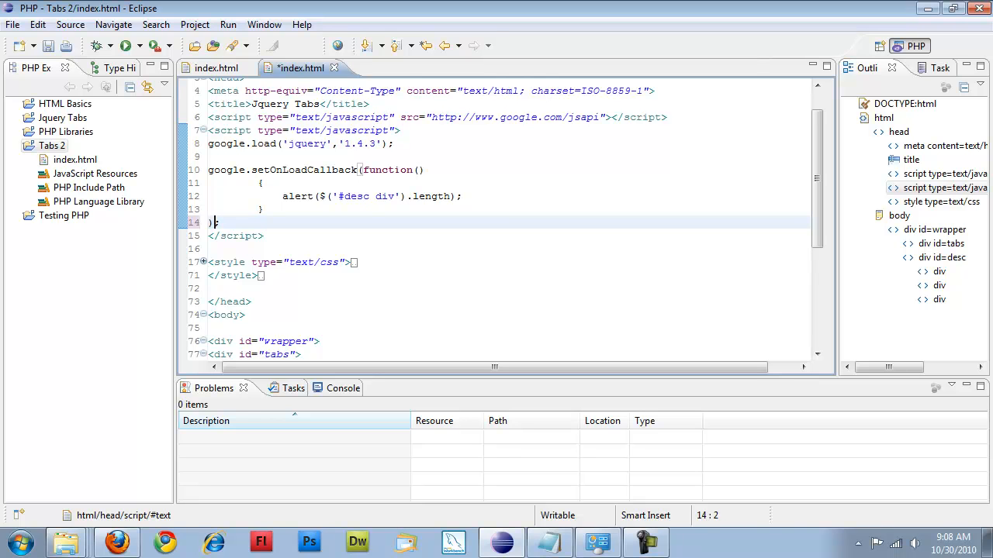
key("ctrl+s")
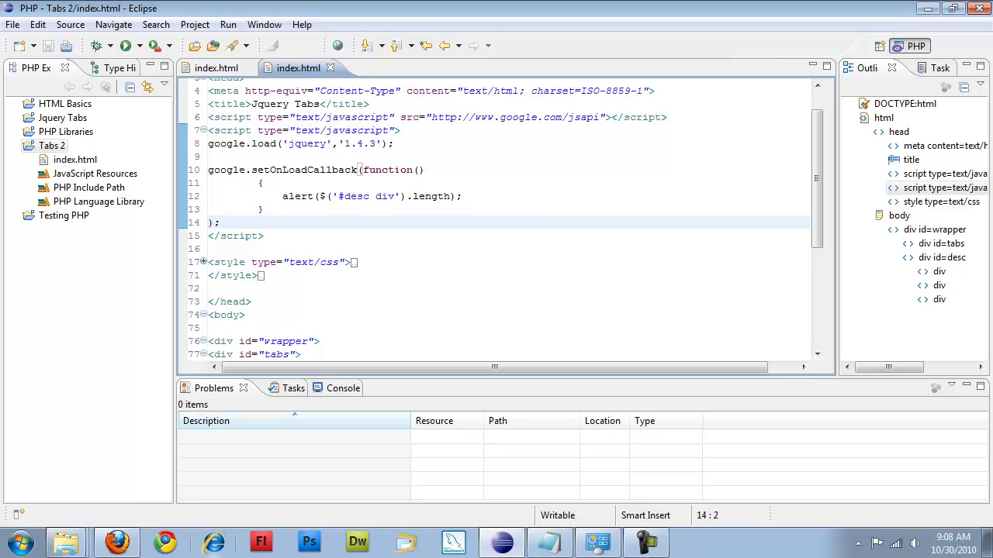
Step: Rewrite the statement as $('#desc div:not(:first)').hide(); without the alert wrapper, and save
left_click(115, 542)
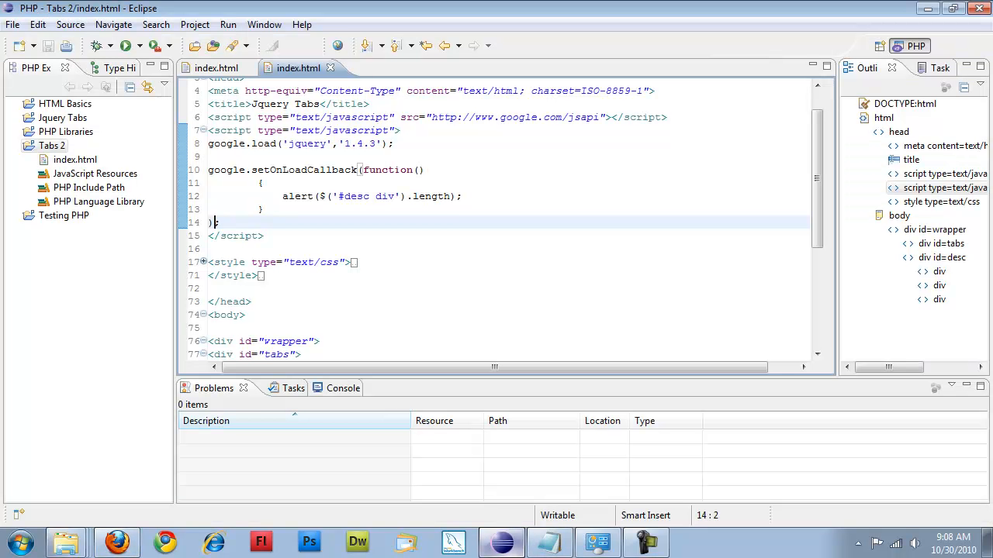
double_click(432, 196)
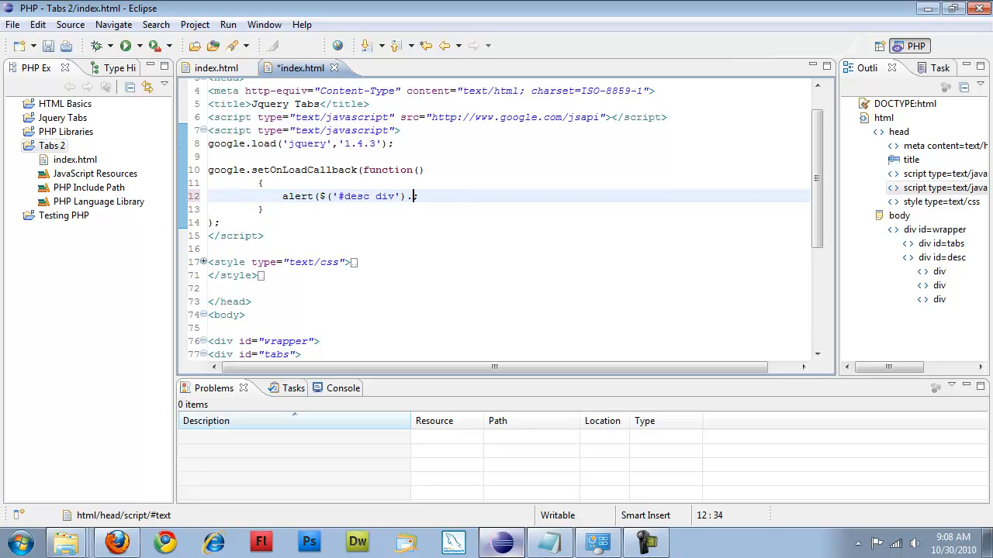
type("hide(")
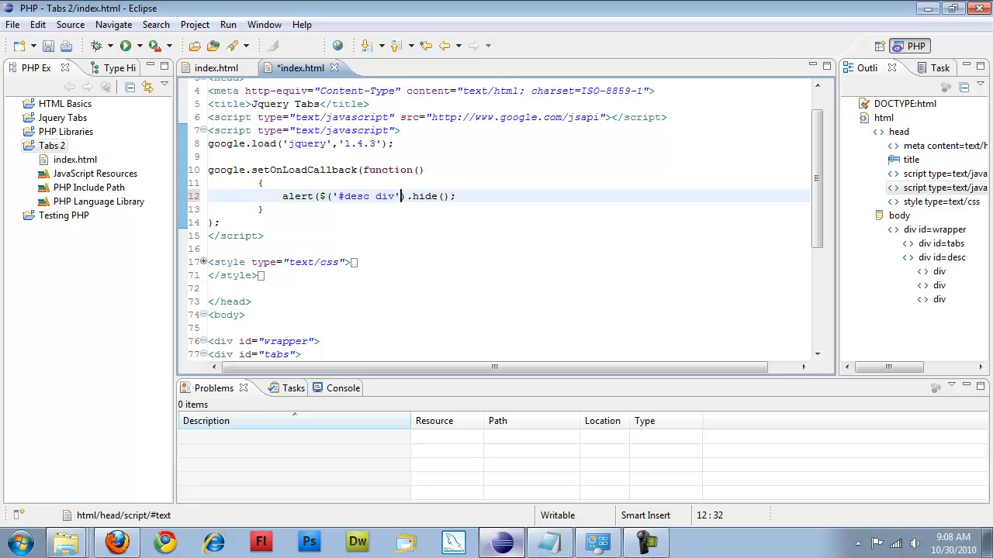
type(":not(:first")
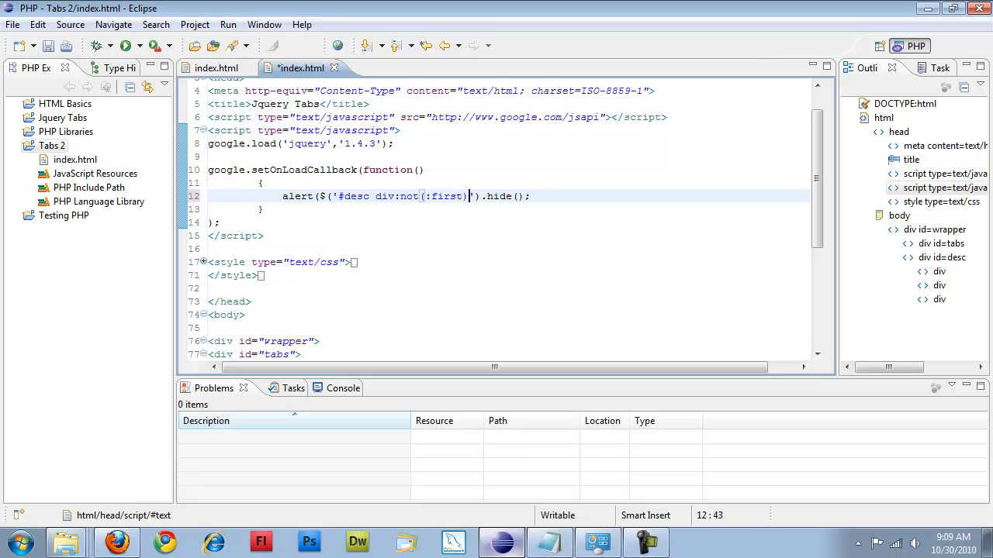
left_click(309, 196)
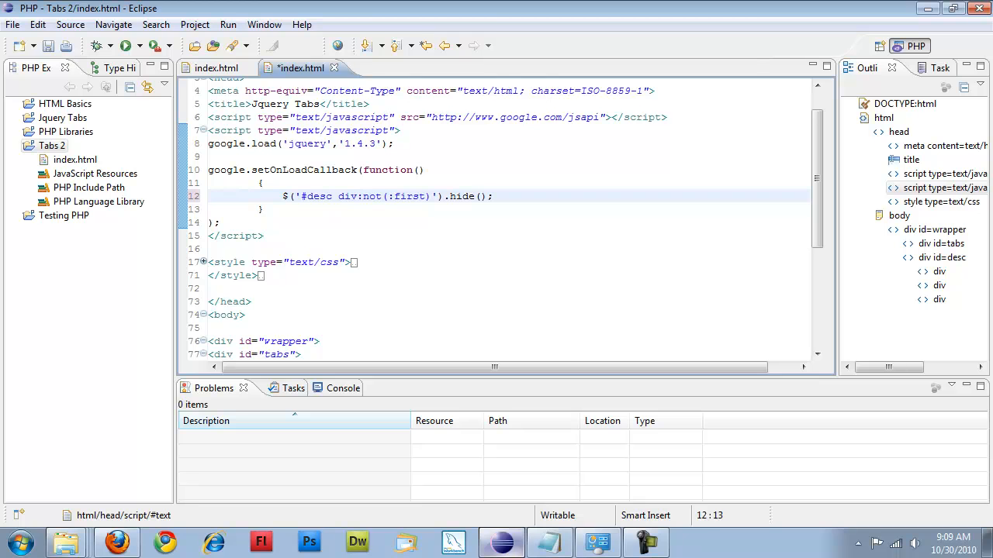
key("ctrl+s")
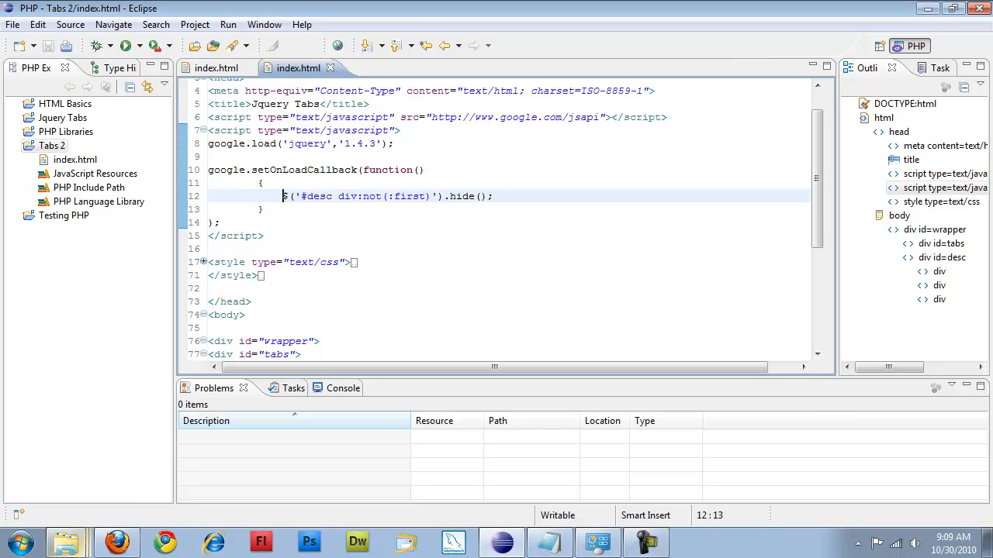
left_click(116, 543)
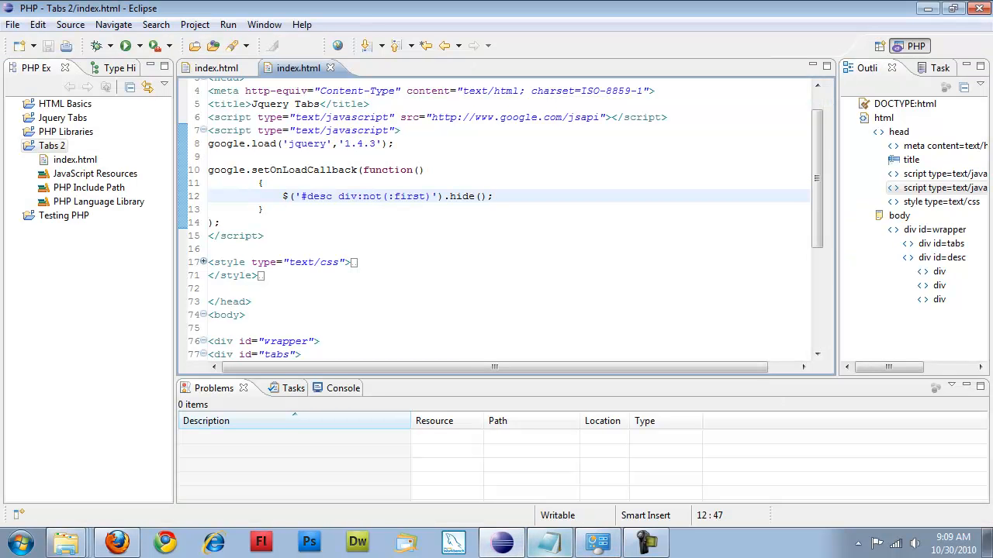
Step: Add the handler $('#tabs li').click(function(event){ }); on a new line
type("$")
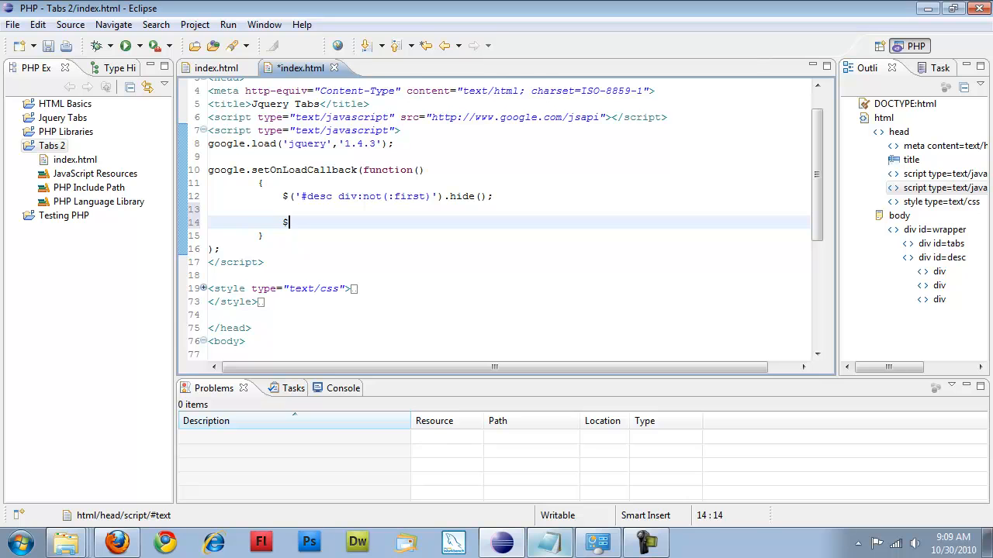
type("(")
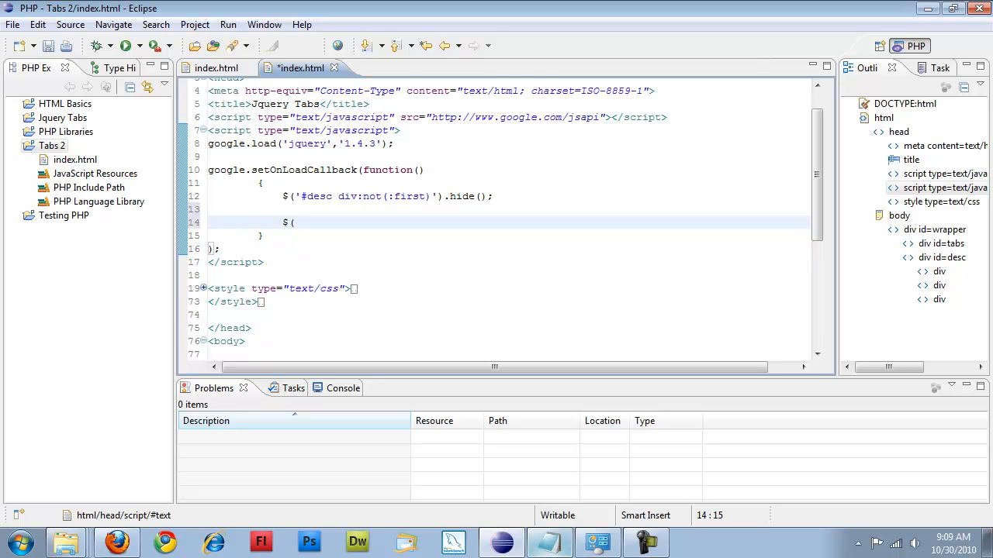
type("'#tabs li")
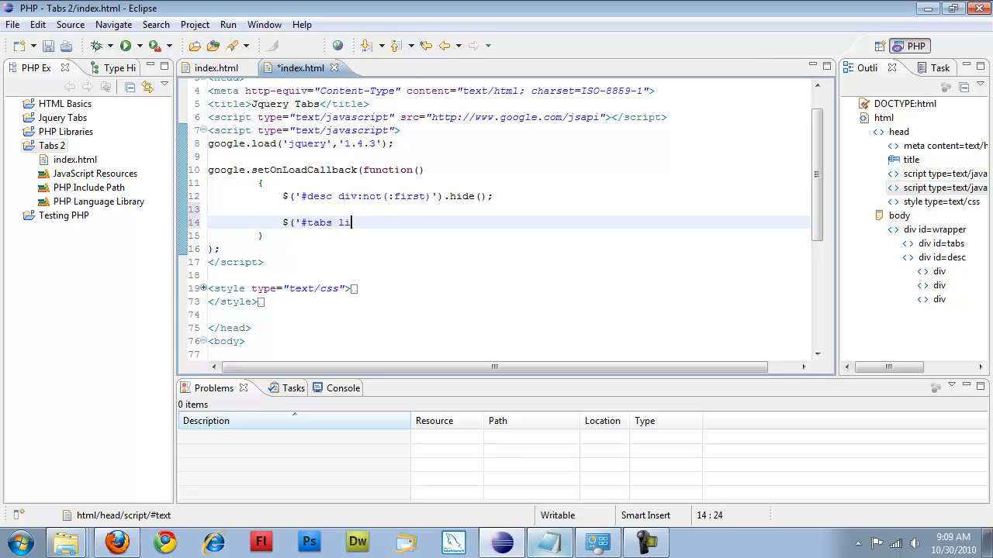
type("').click(")
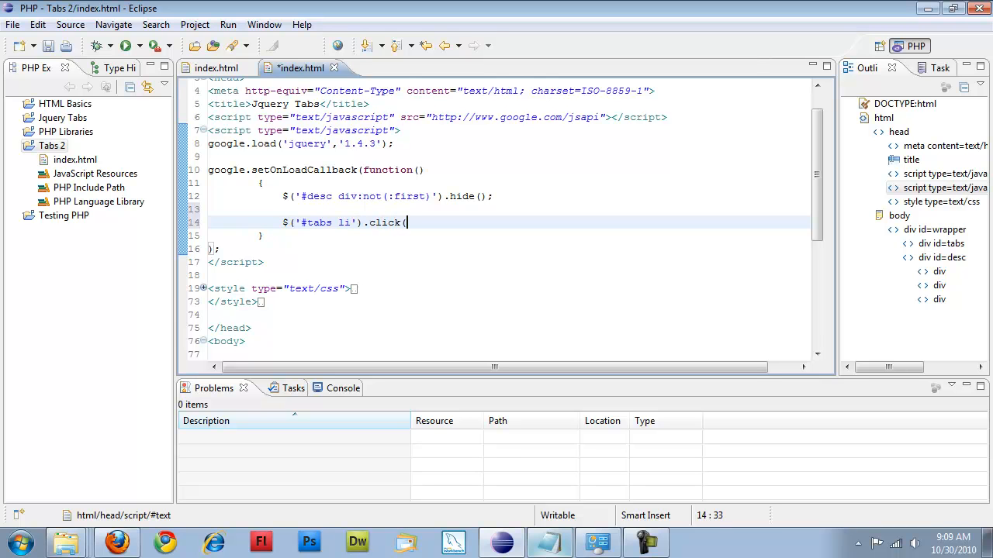
type("fun")
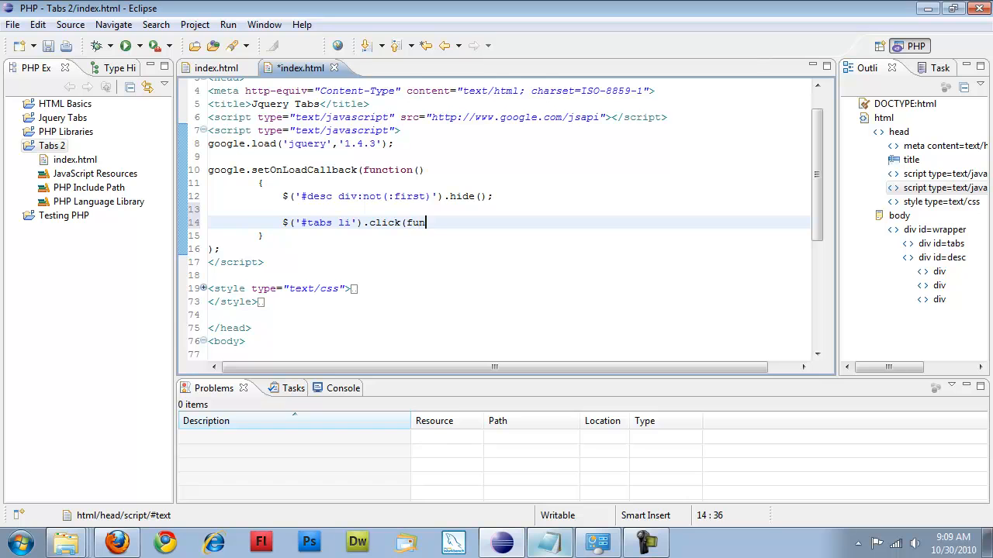
type("ction()")
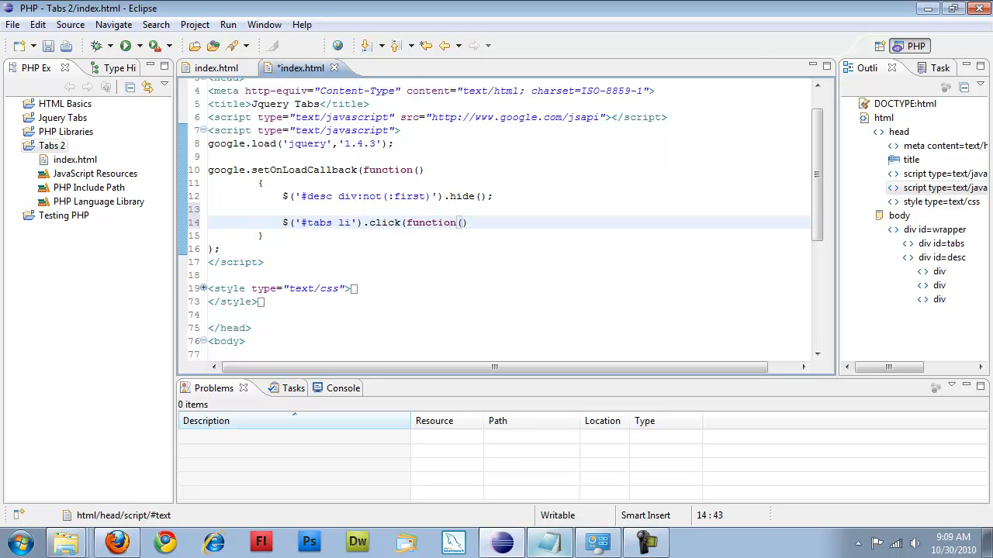
type("event")
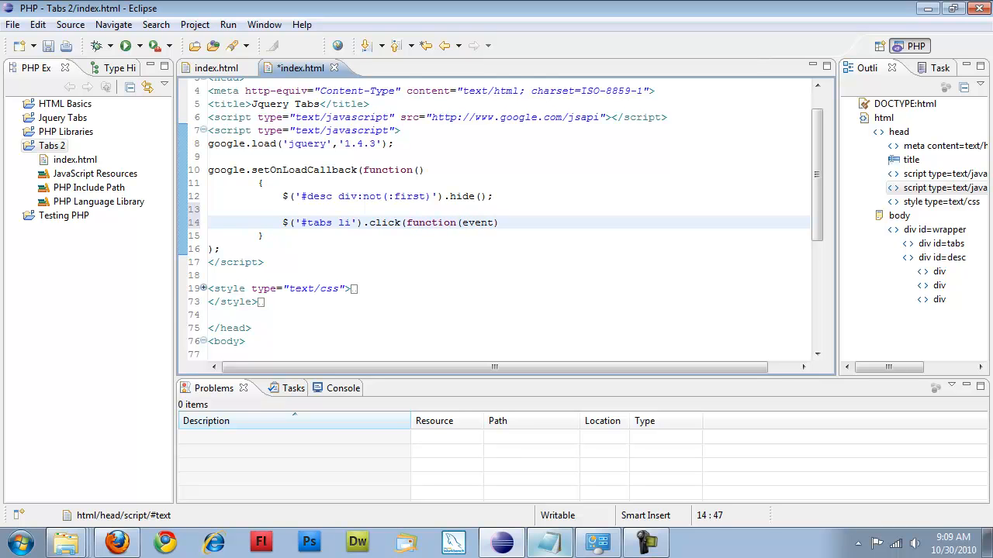
type("{")
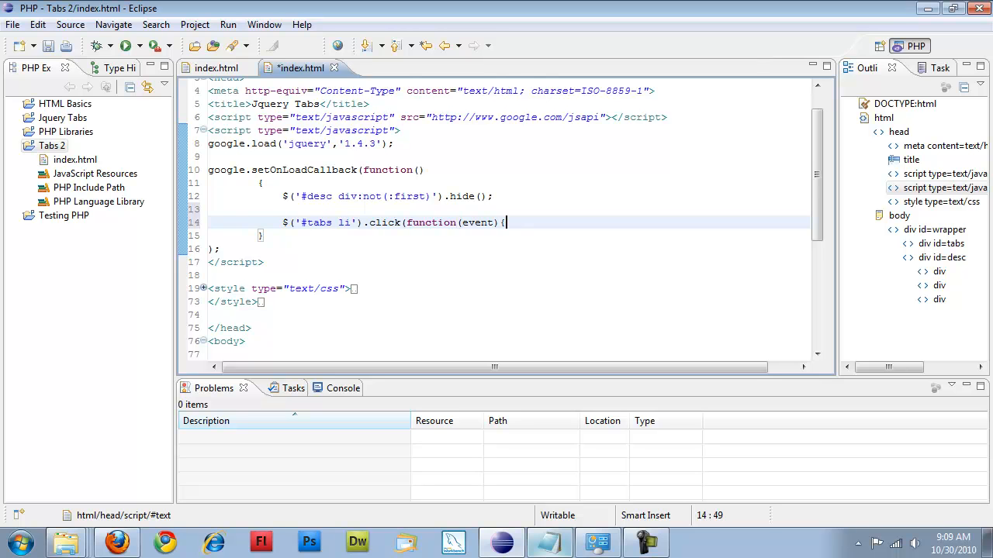
type("});")
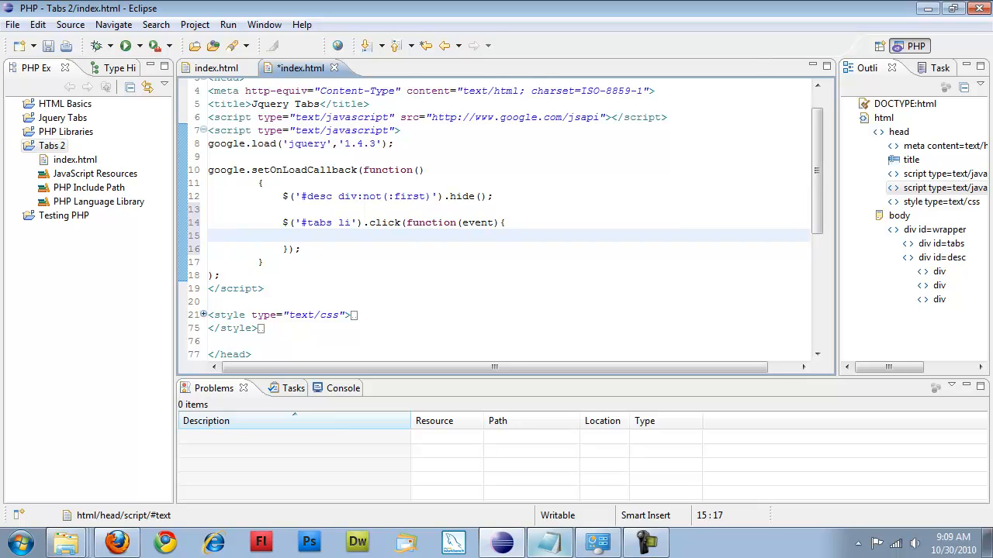
Step: Begin declaring var id = inside the click handler body
type("var id =")
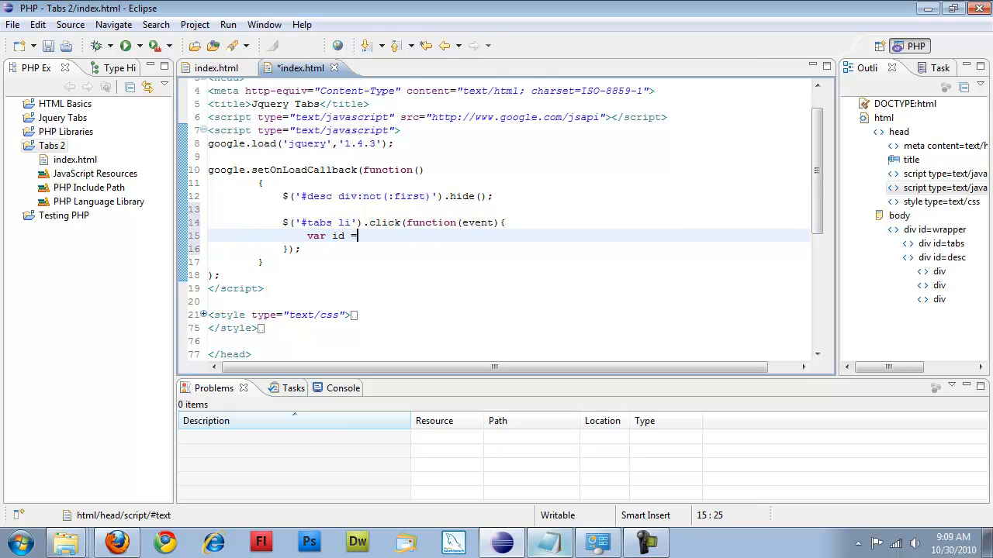